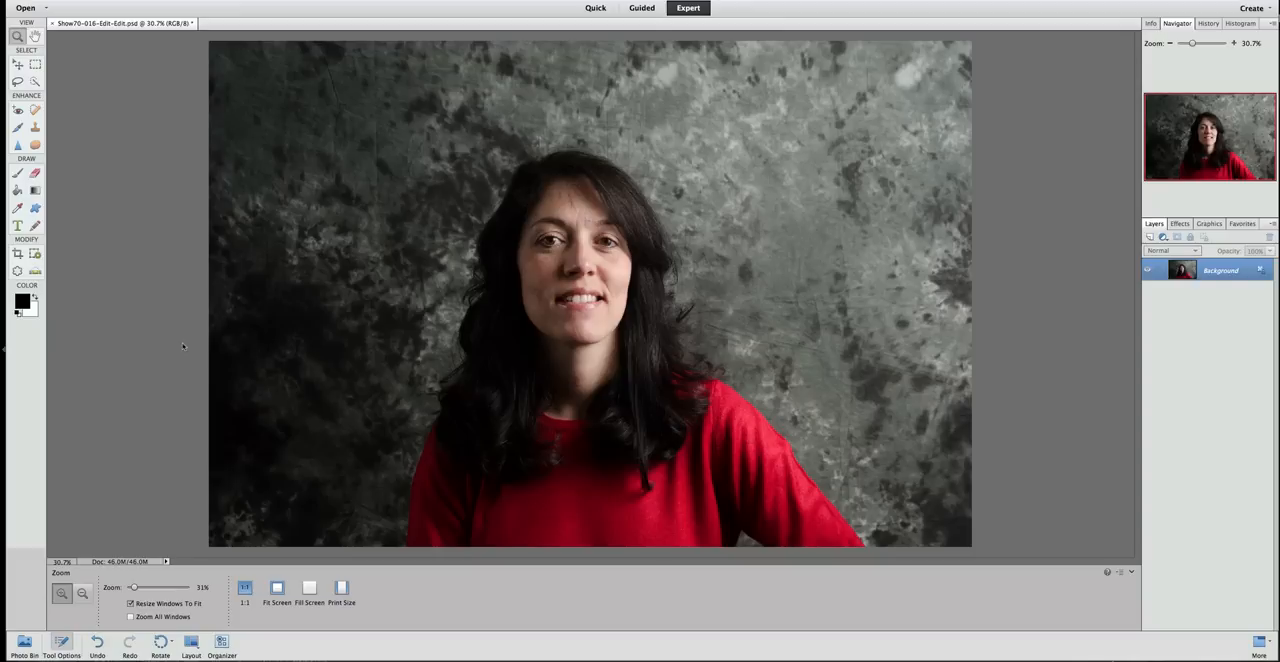
mouse_move(381, 337)
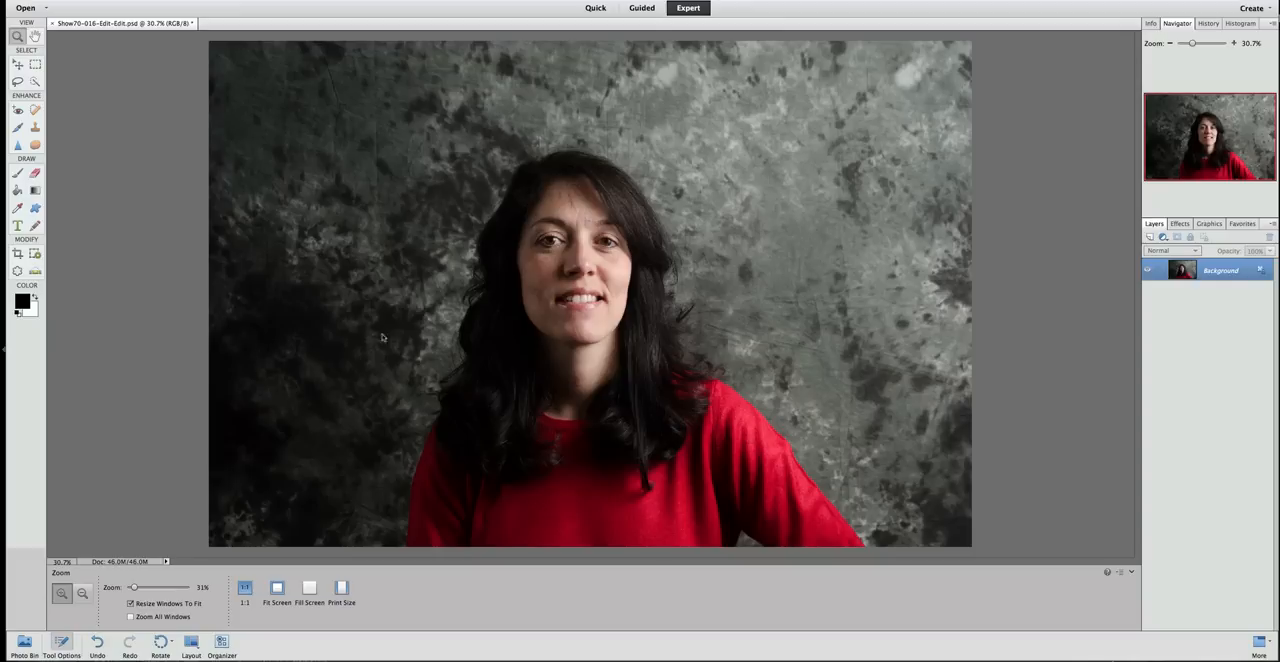
mouse_move(586, 328)
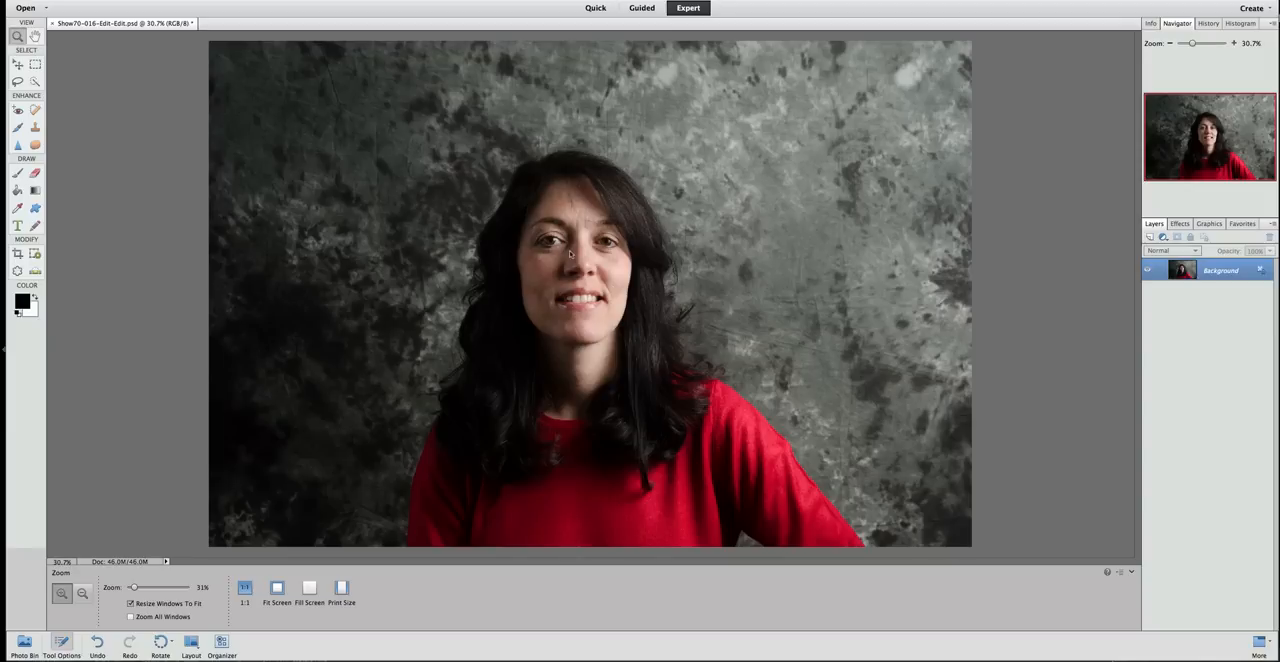
mouse_move(563, 253)
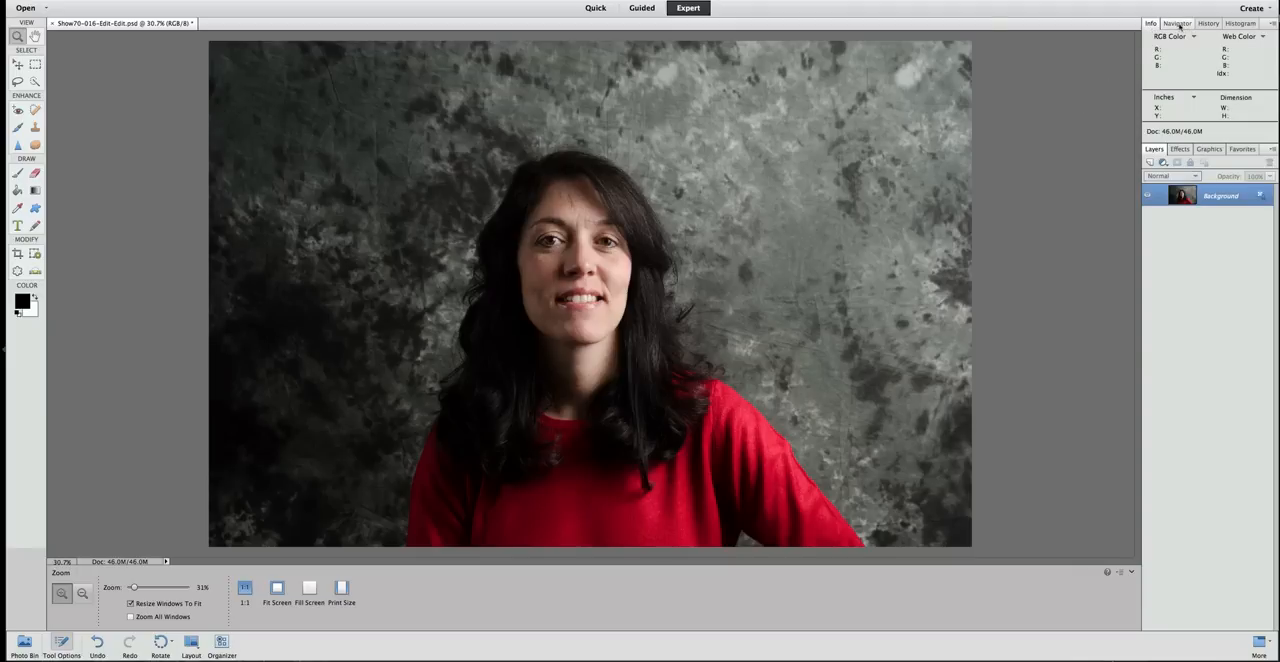
- Bring up the Navigator and zoom to about 97% on the woman's face
left_click(1177, 23)
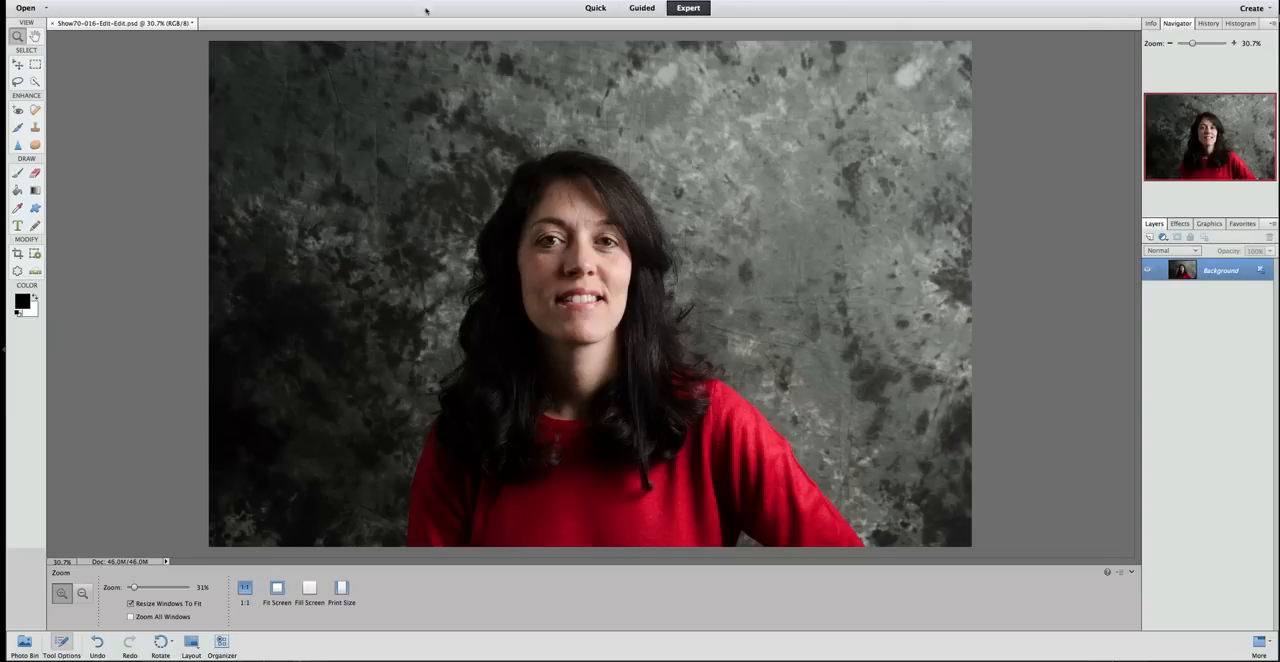
left_click(420, 7)
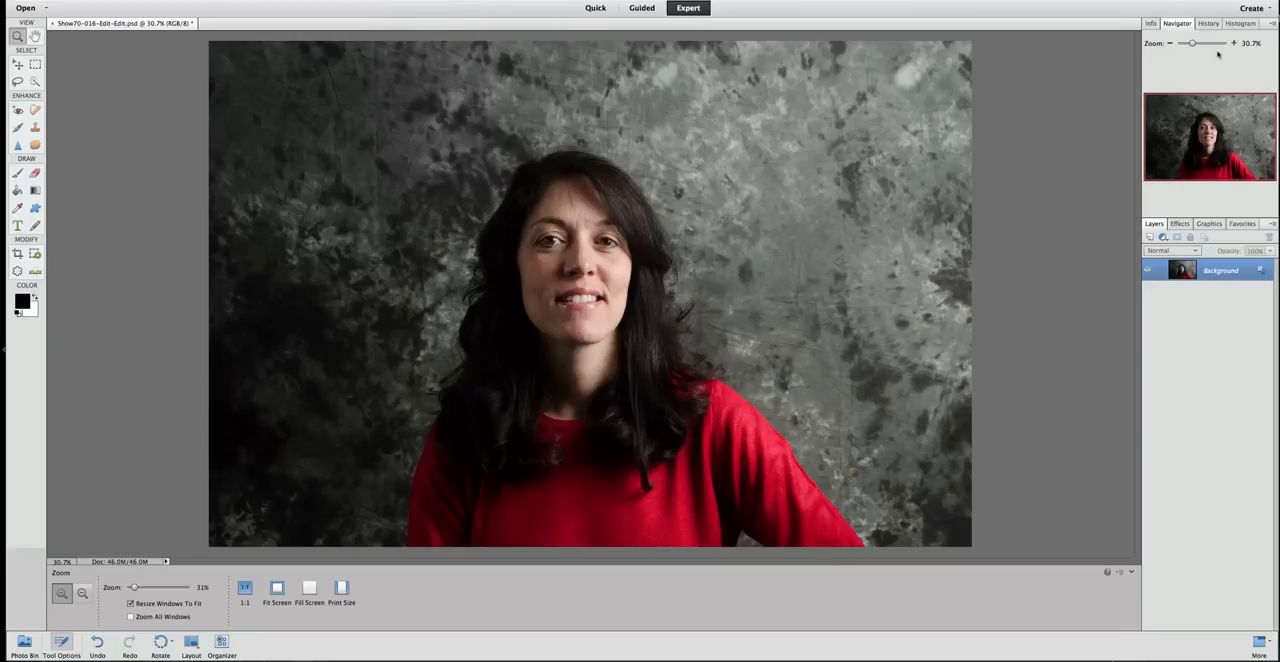
mouse_move(1212, 52)
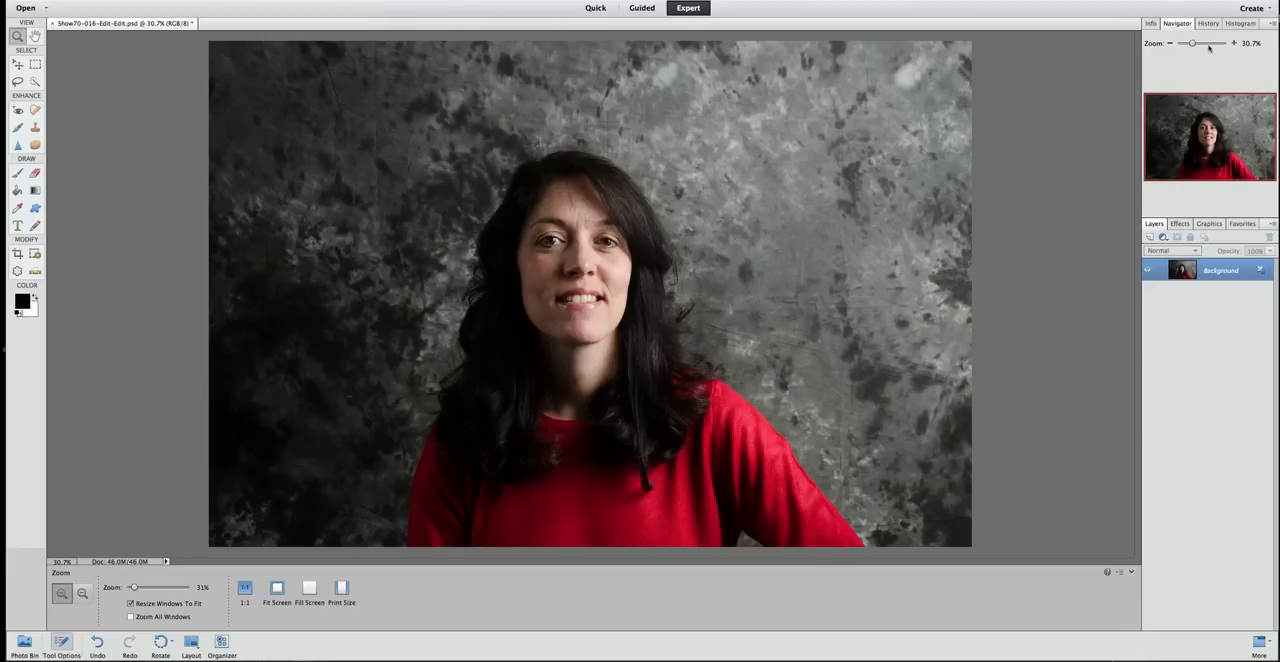
left_click_drag(1190, 43, 1200, 43)
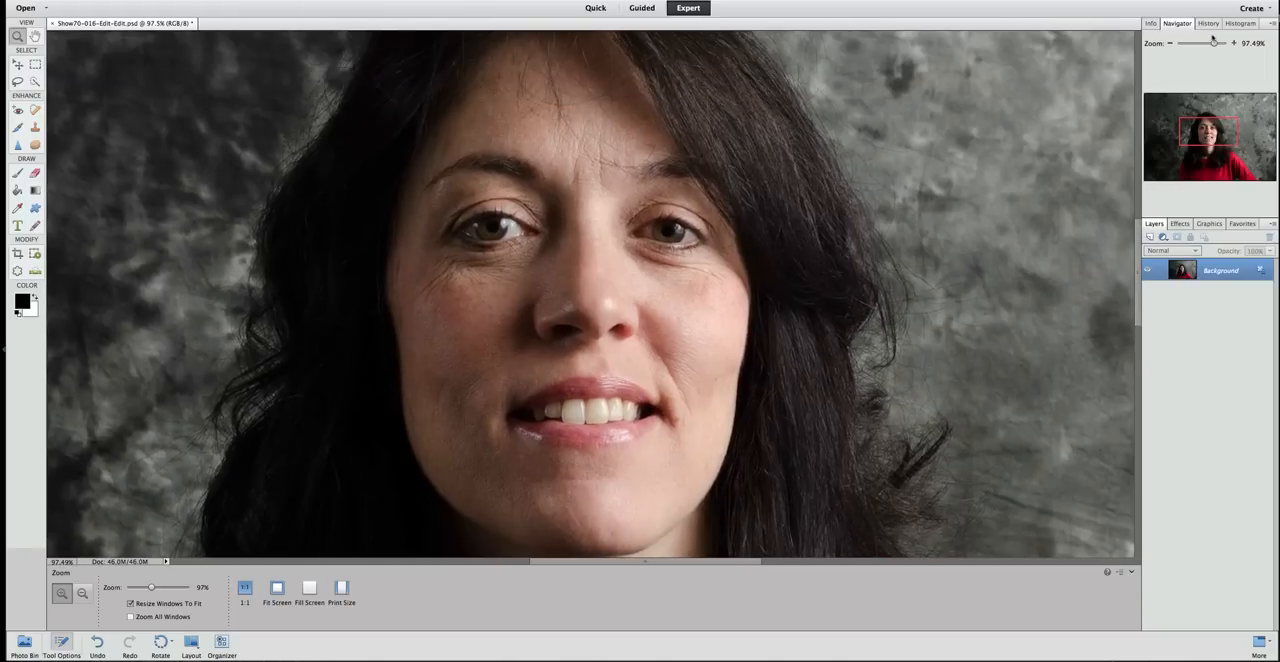
- Zoom back out to the whole portrait, then zoom to about 261% centred on both eyes
left_click_drag(1218, 43, 1204, 43)
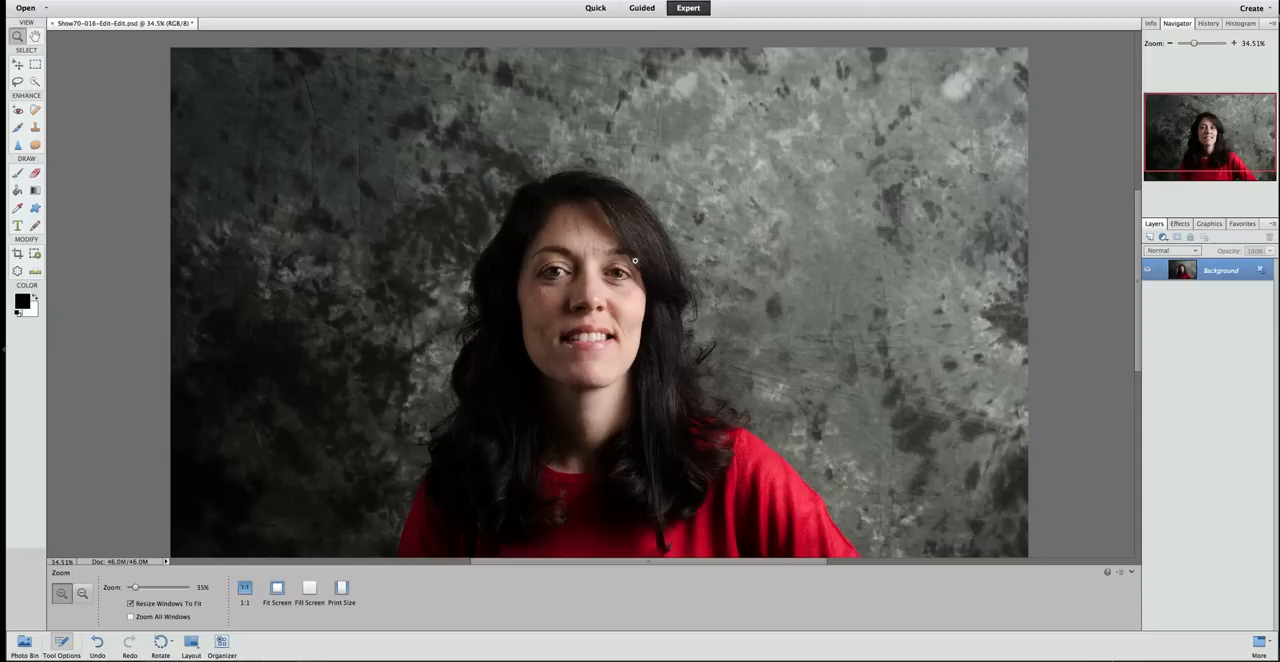
mouse_move(565, 277)
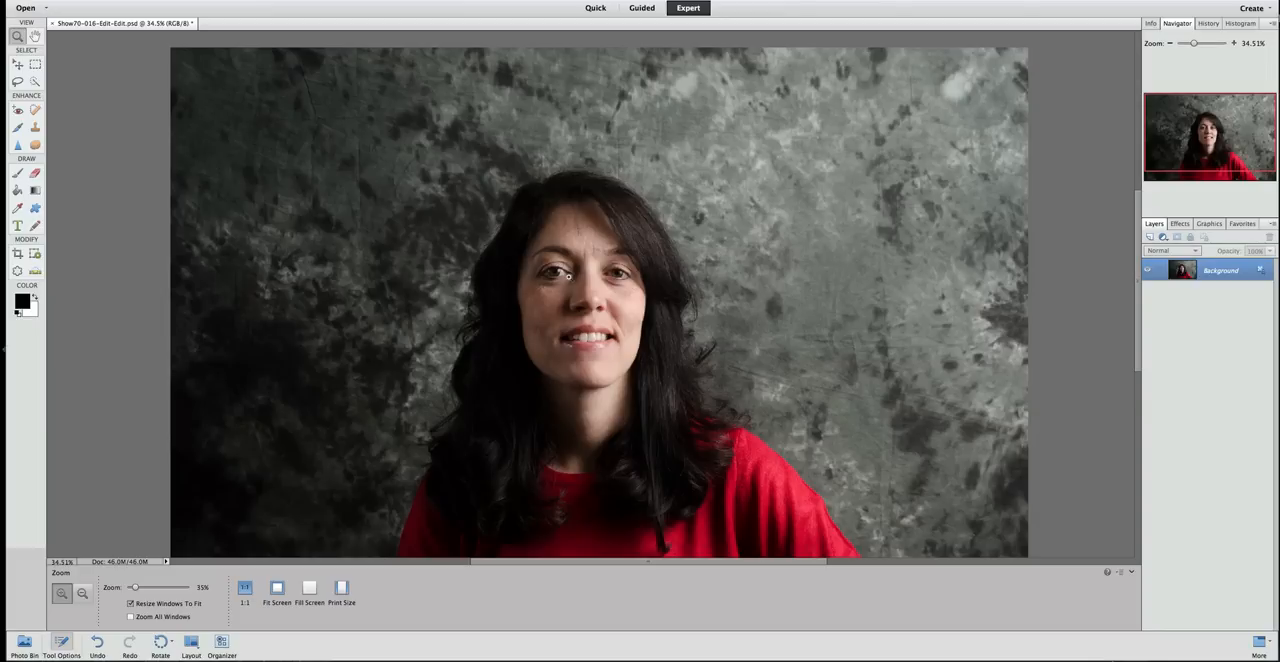
mouse_move(575, 281)
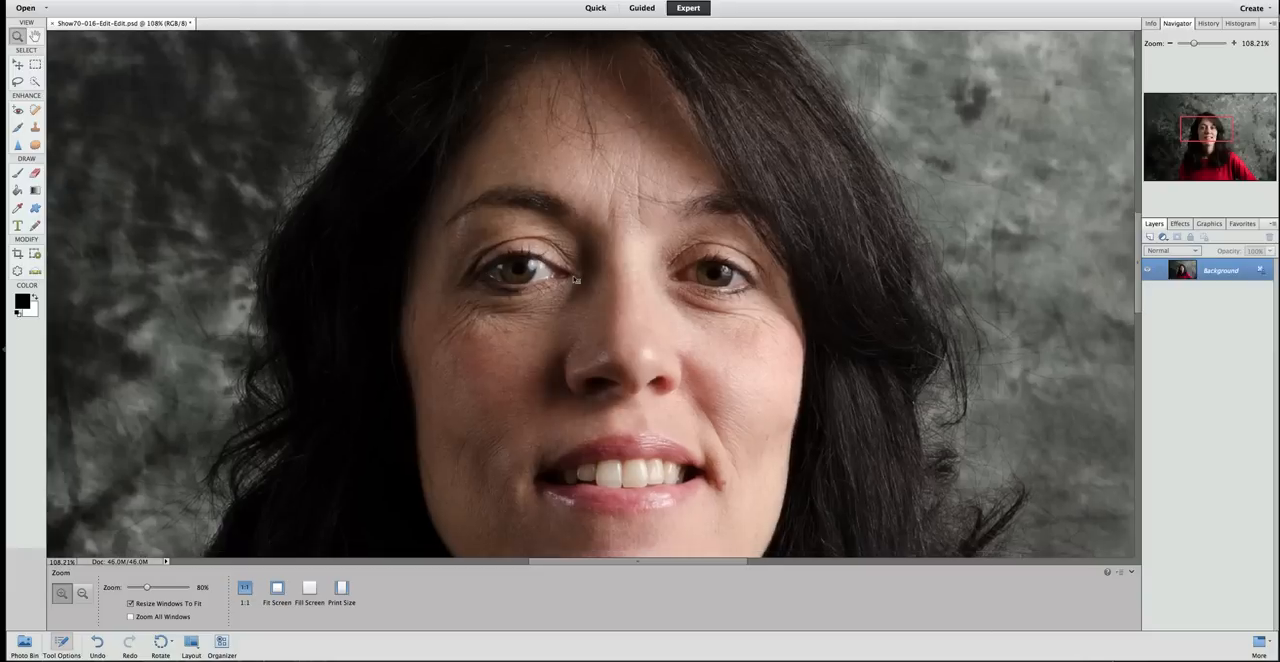
left_click_drag(148, 588, 137, 588)
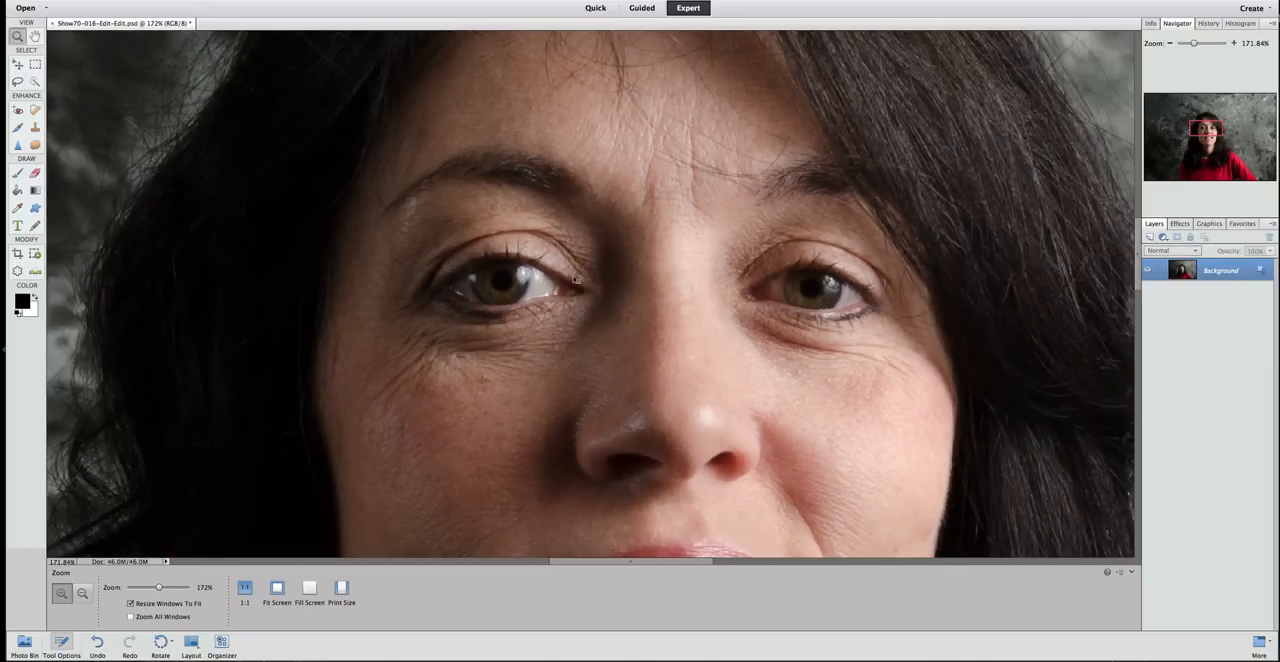
mouse_move(574, 279)
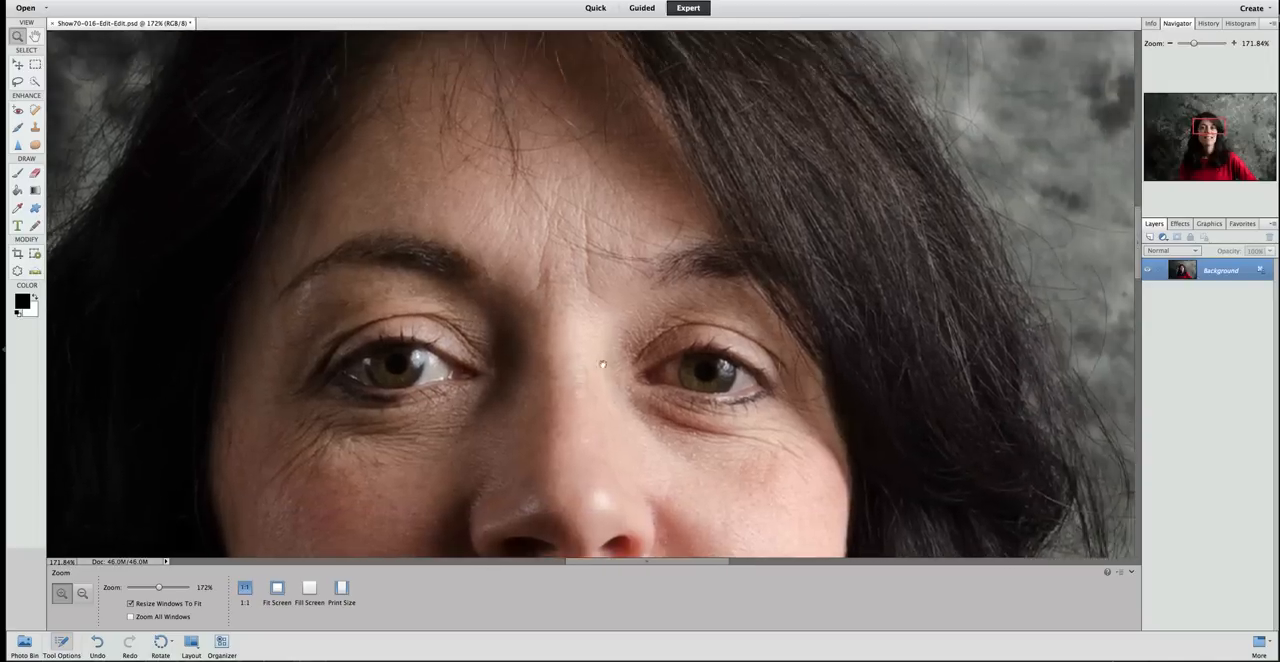
left_click_drag(603, 363, 588, 253)
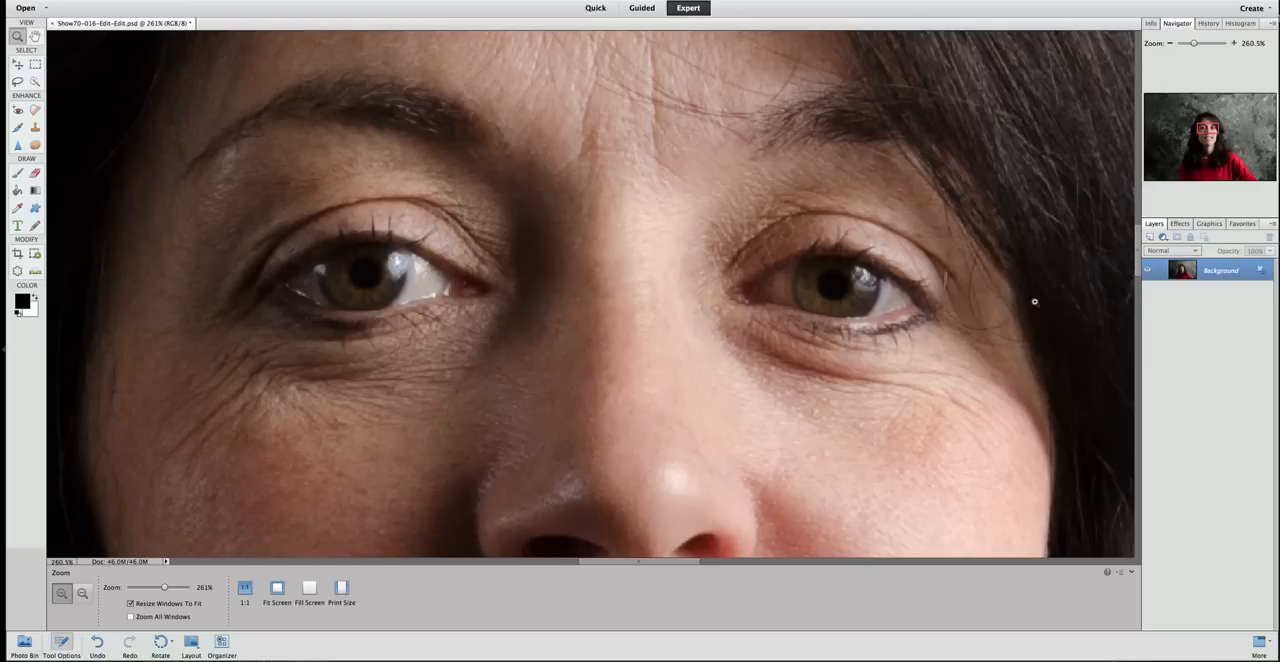
mouse_move(1182, 270)
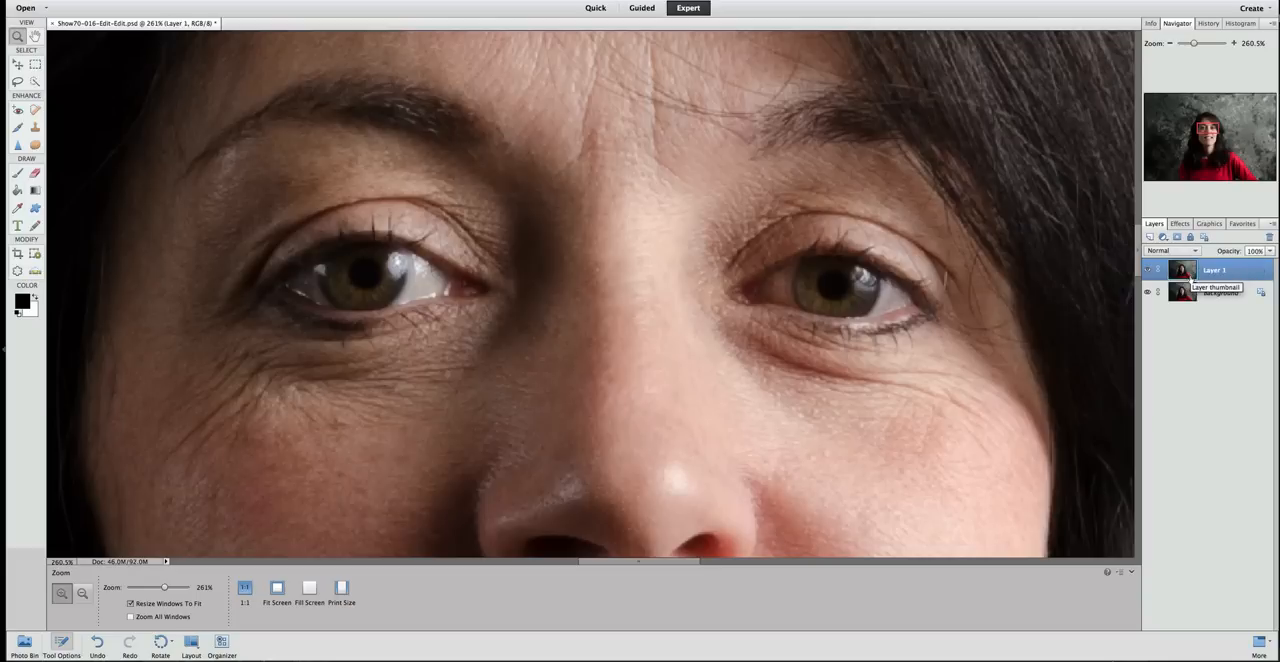
mouse_move(427, 278)
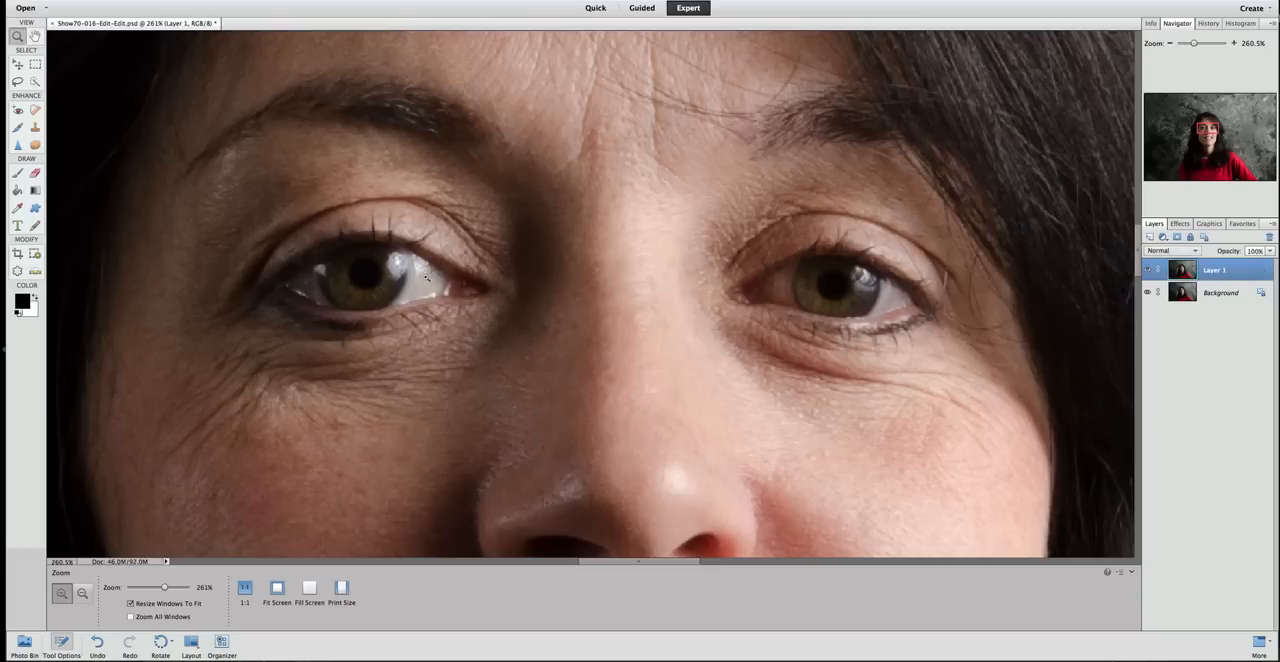
mouse_move(418, 279)
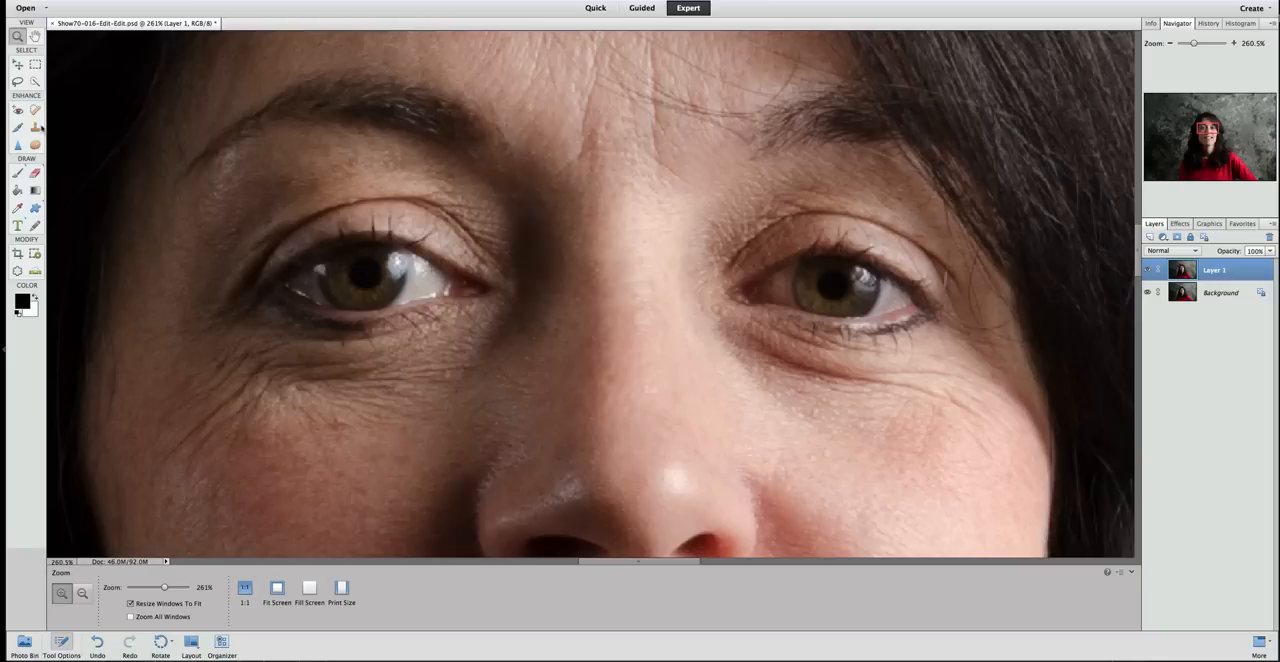
mouse_move(47, 321)
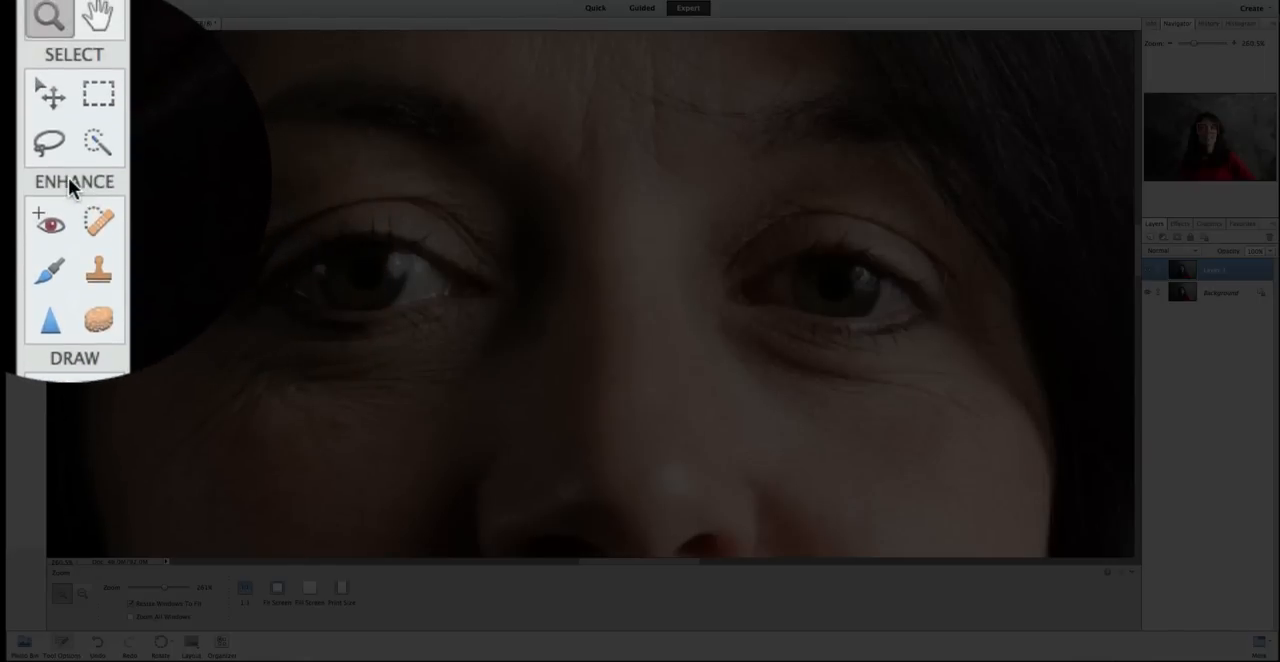
- Select the Detail Smart Brush from the Enhance tools
scroll("down", 3)
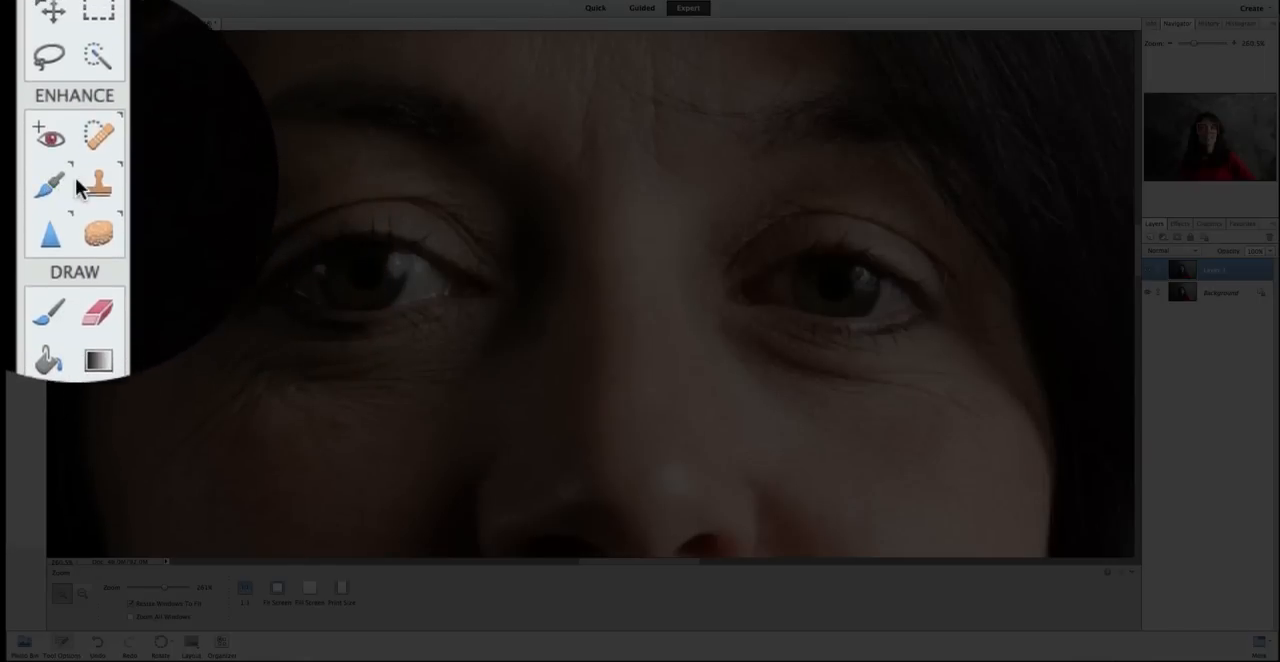
mouse_move(47, 185)
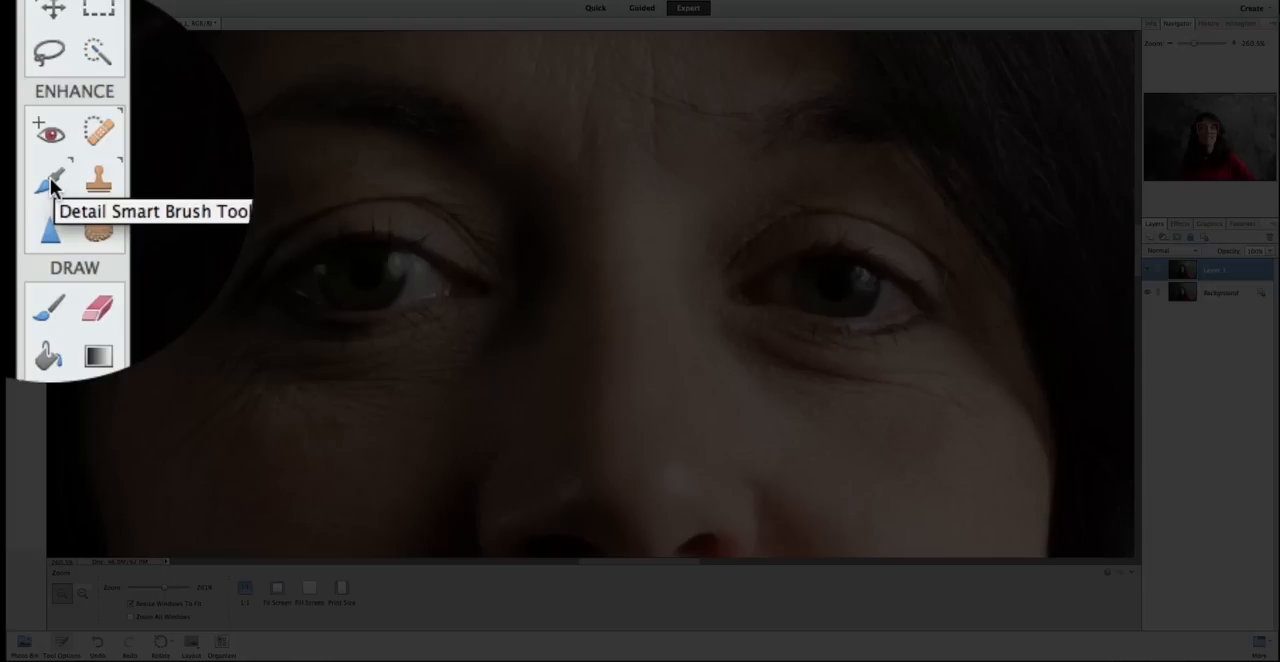
left_click(48, 180)
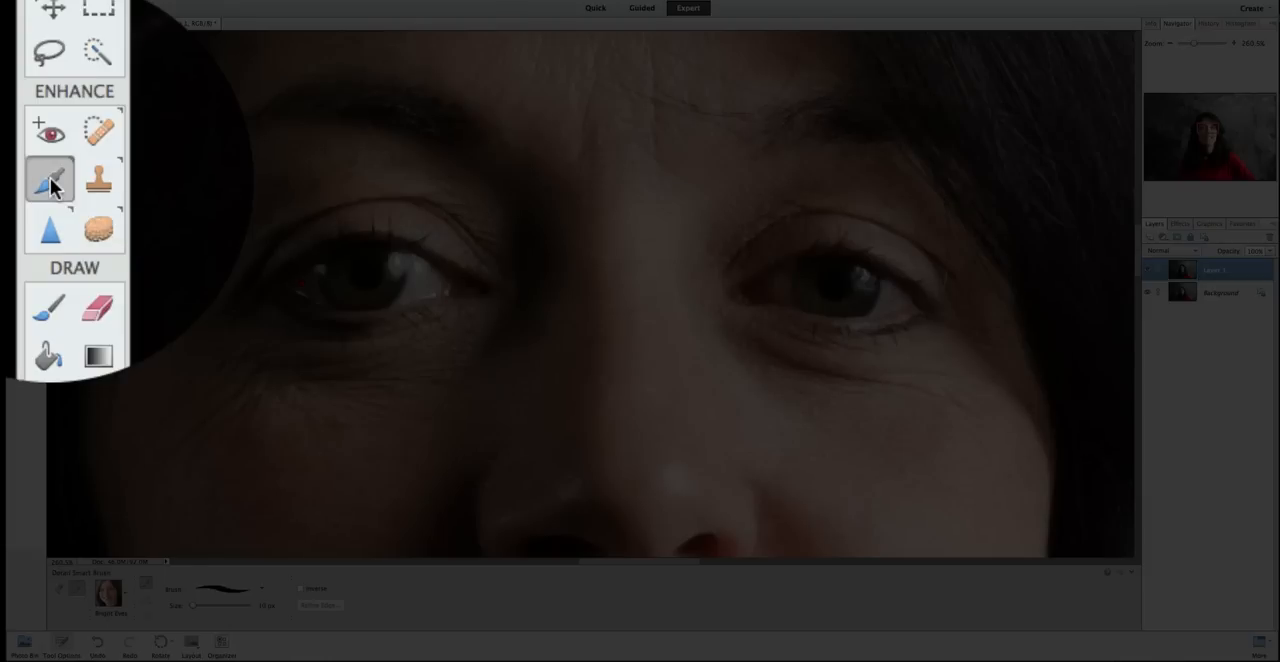
left_click(48, 178)
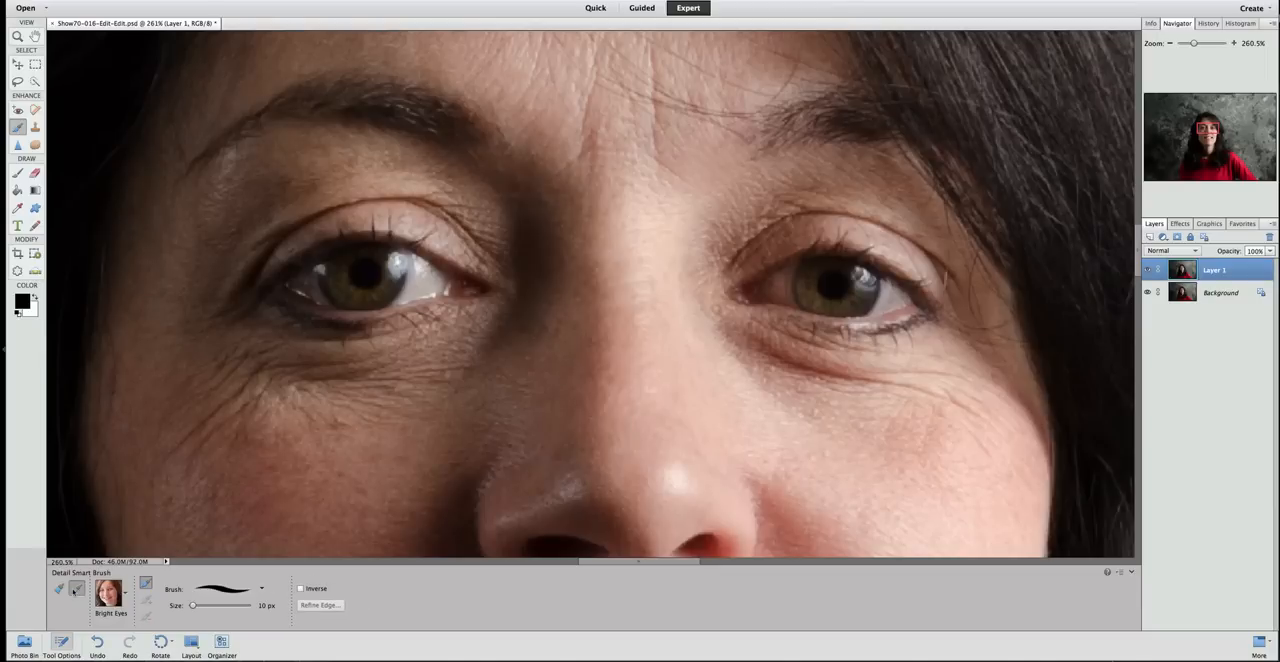
mouse_move(78, 588)
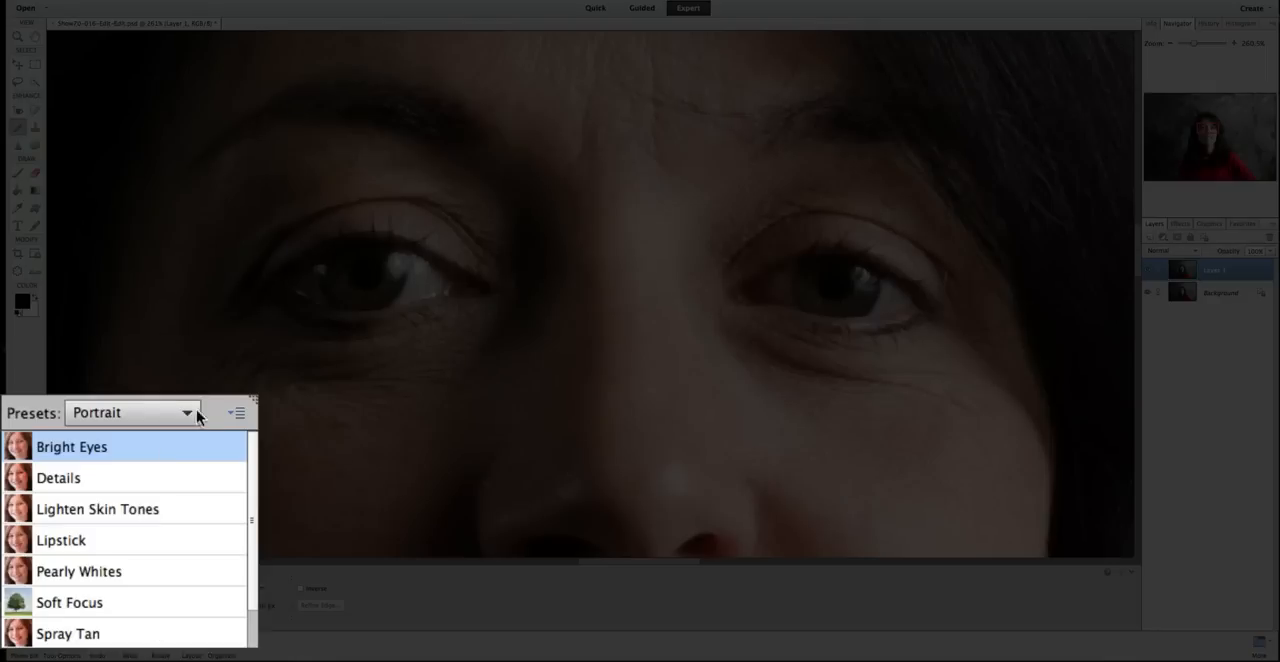
- Choose the Bright Eyes preset and switch the preset display to Small List
left_click(237, 413)
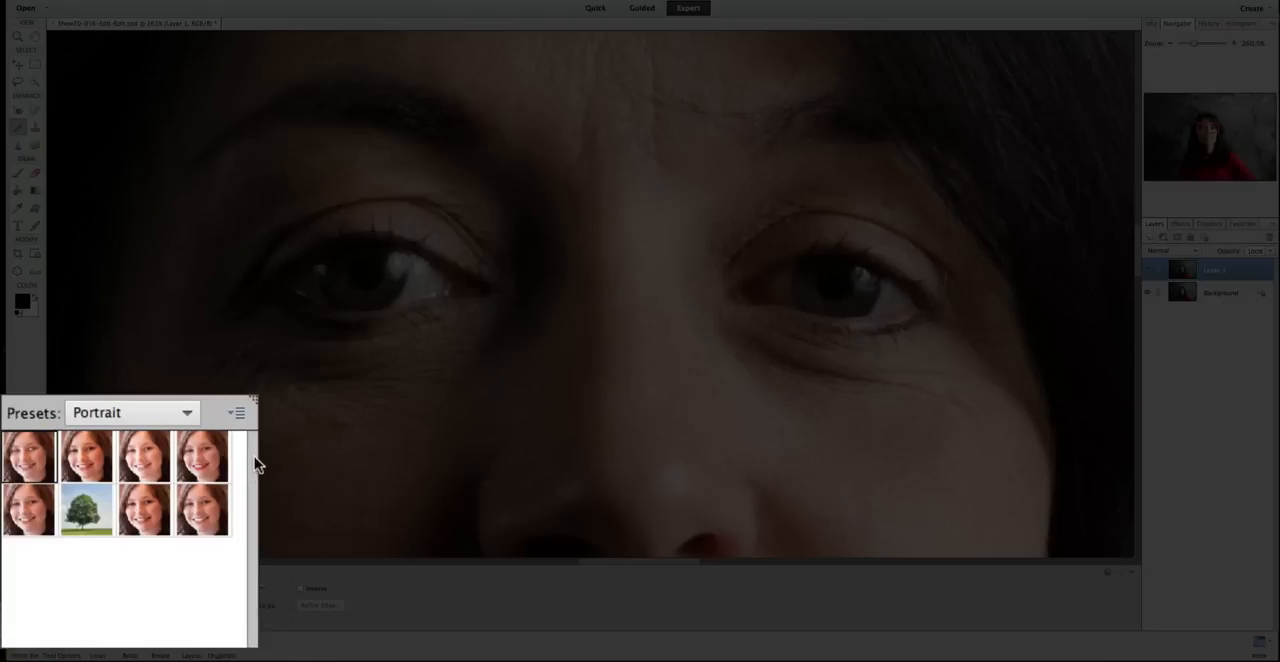
mouse_move(202, 490)
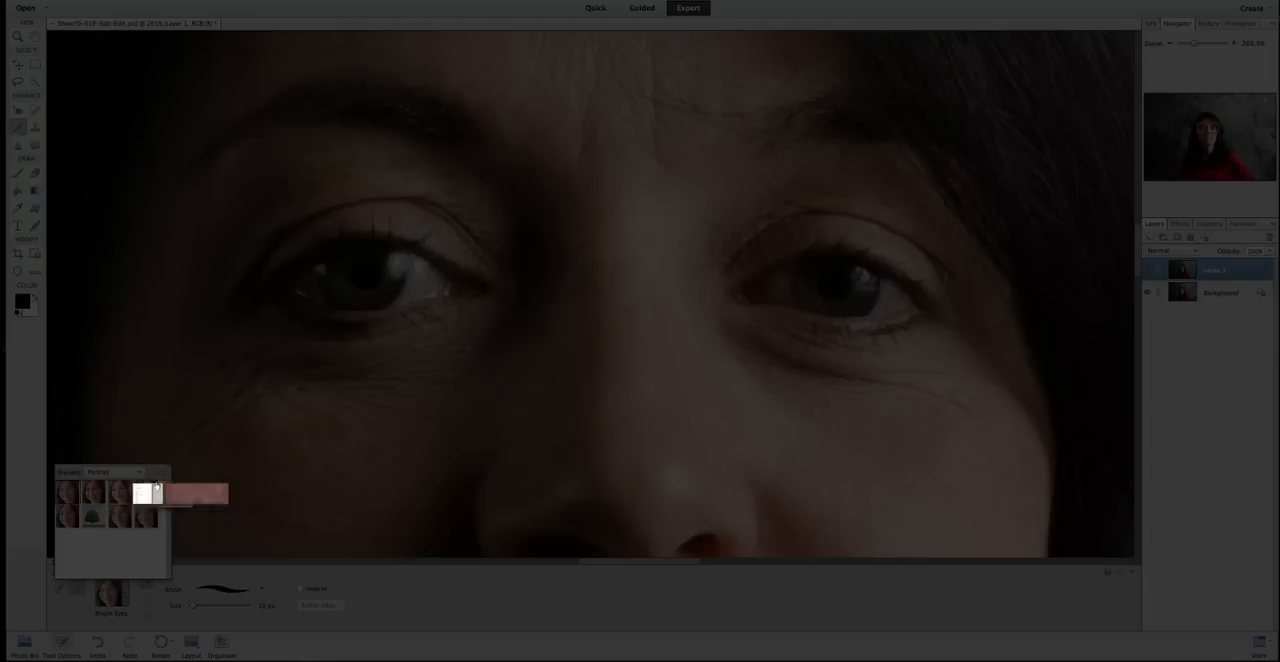
left_click(139, 471)
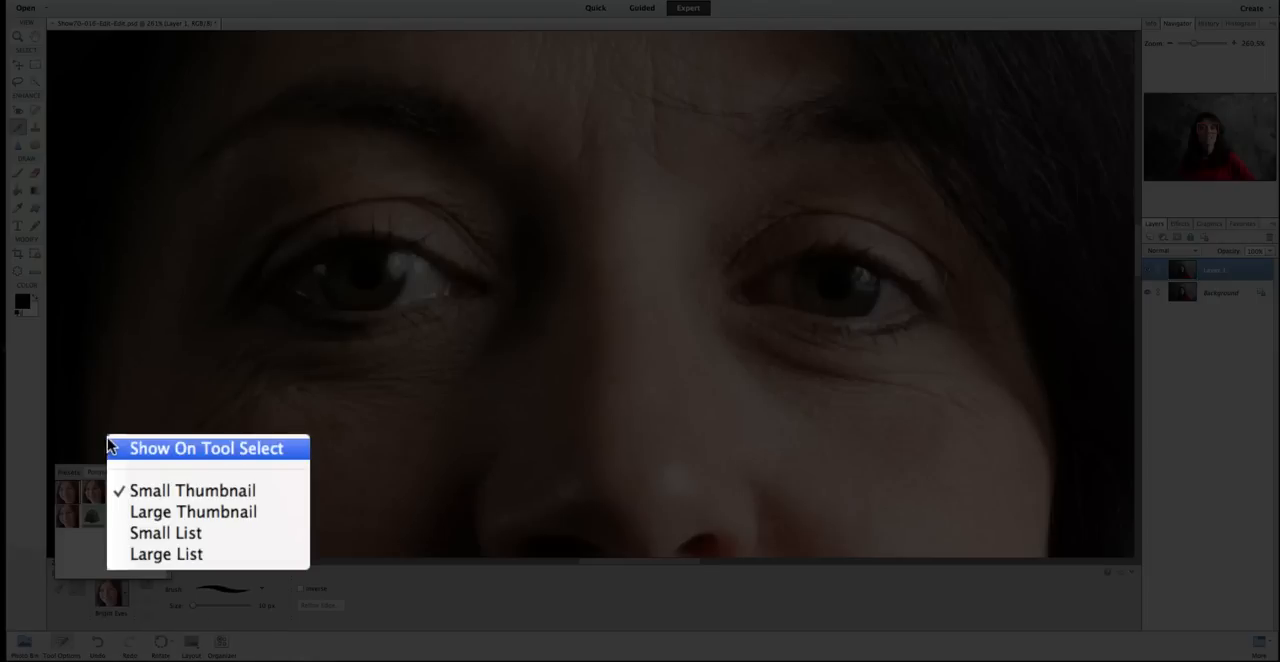
mouse_move(166, 533)
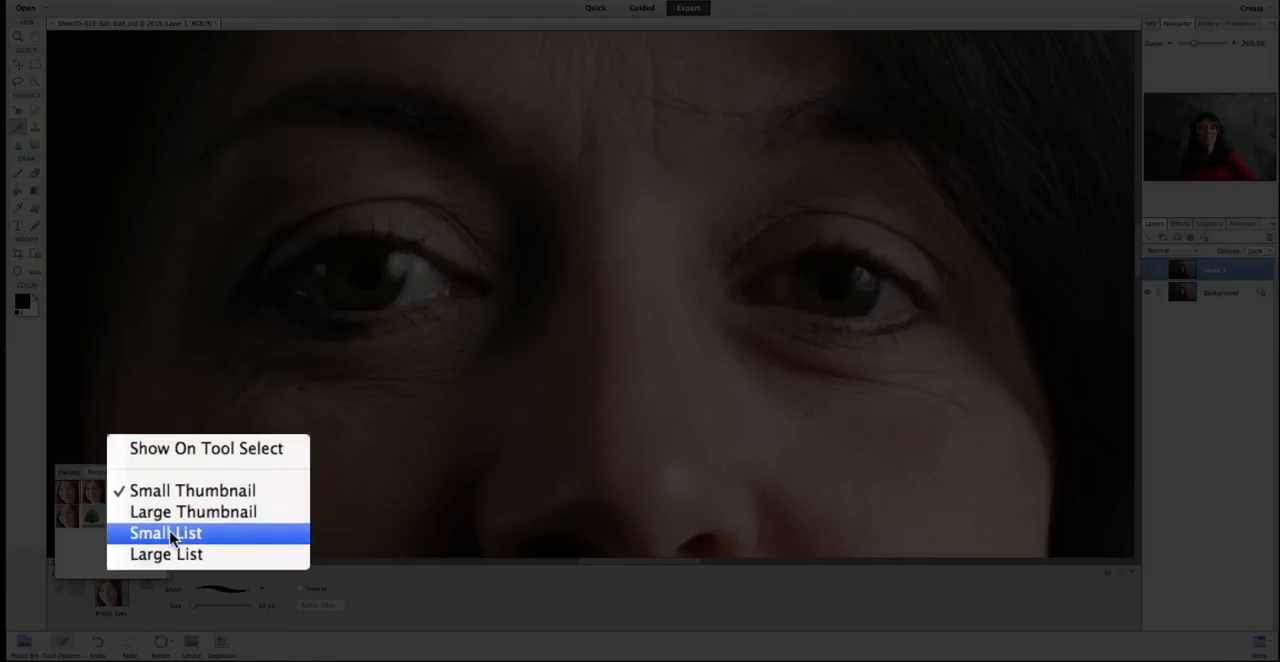
left_click(166, 532)
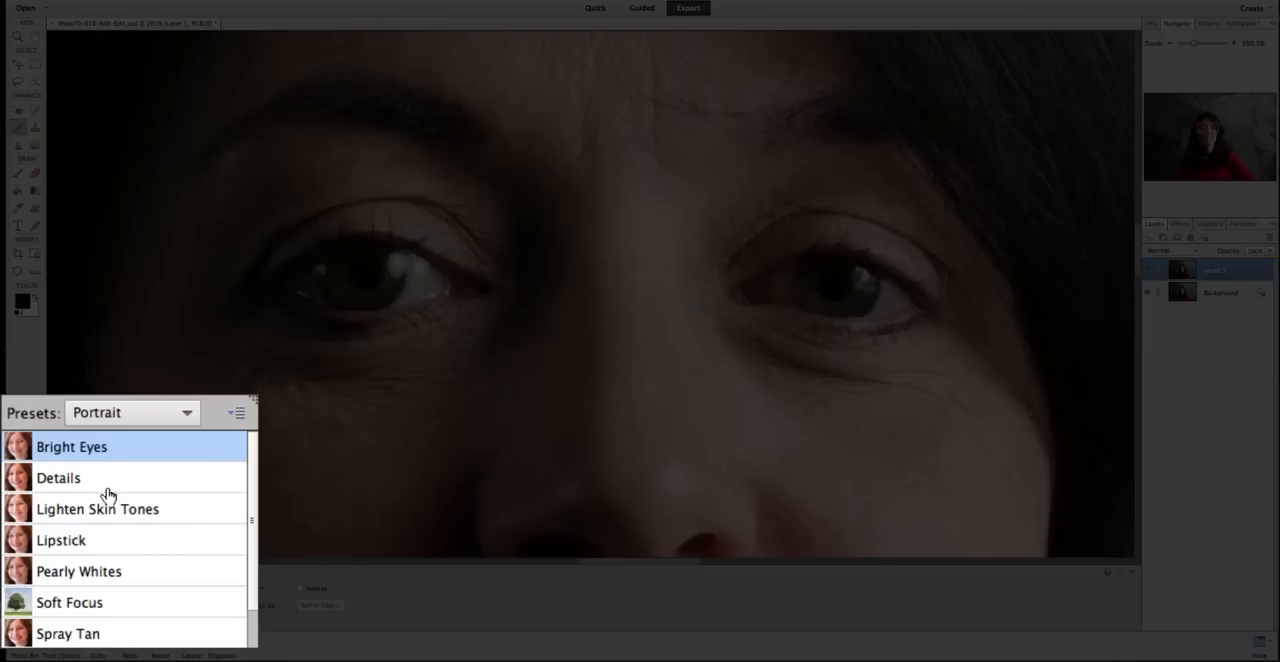
mouse_move(85, 484)
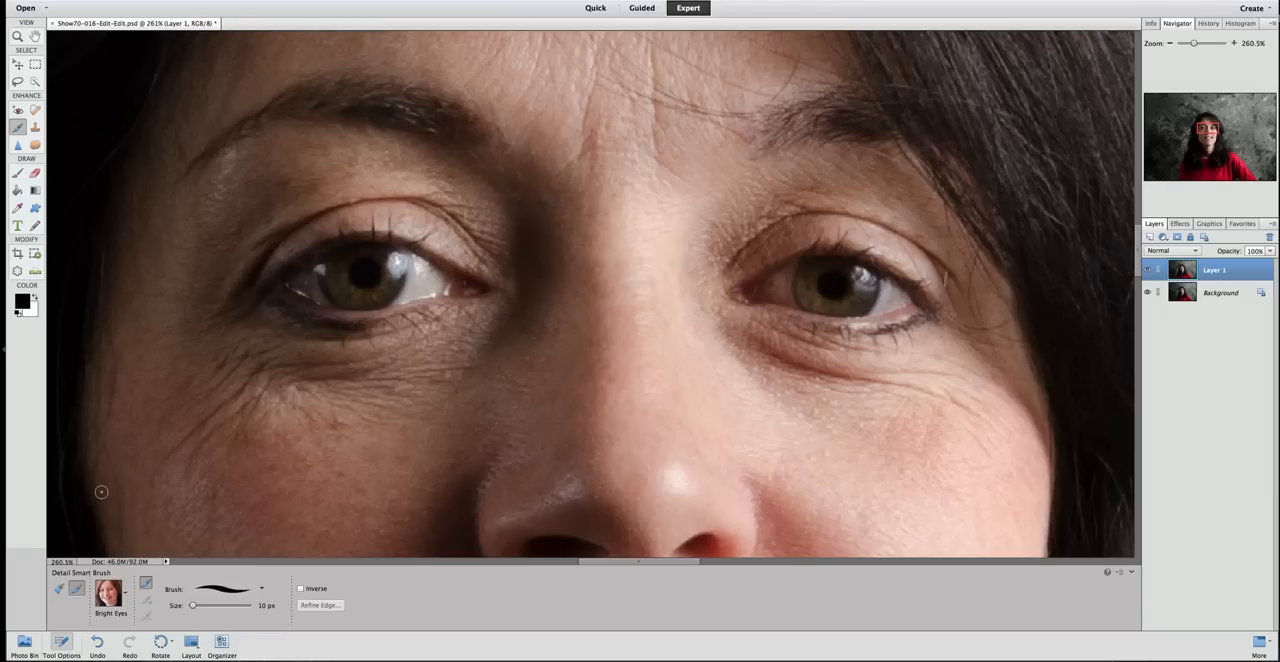
mouse_move(197, 547)
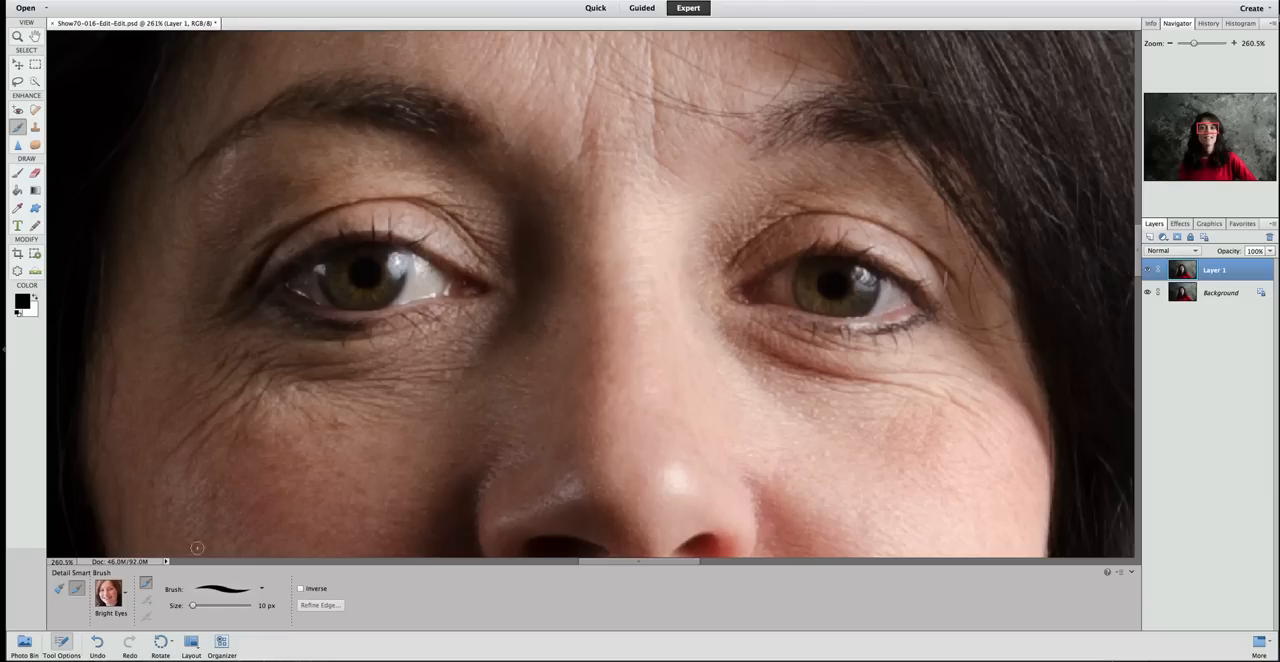
mouse_move(228, 588)
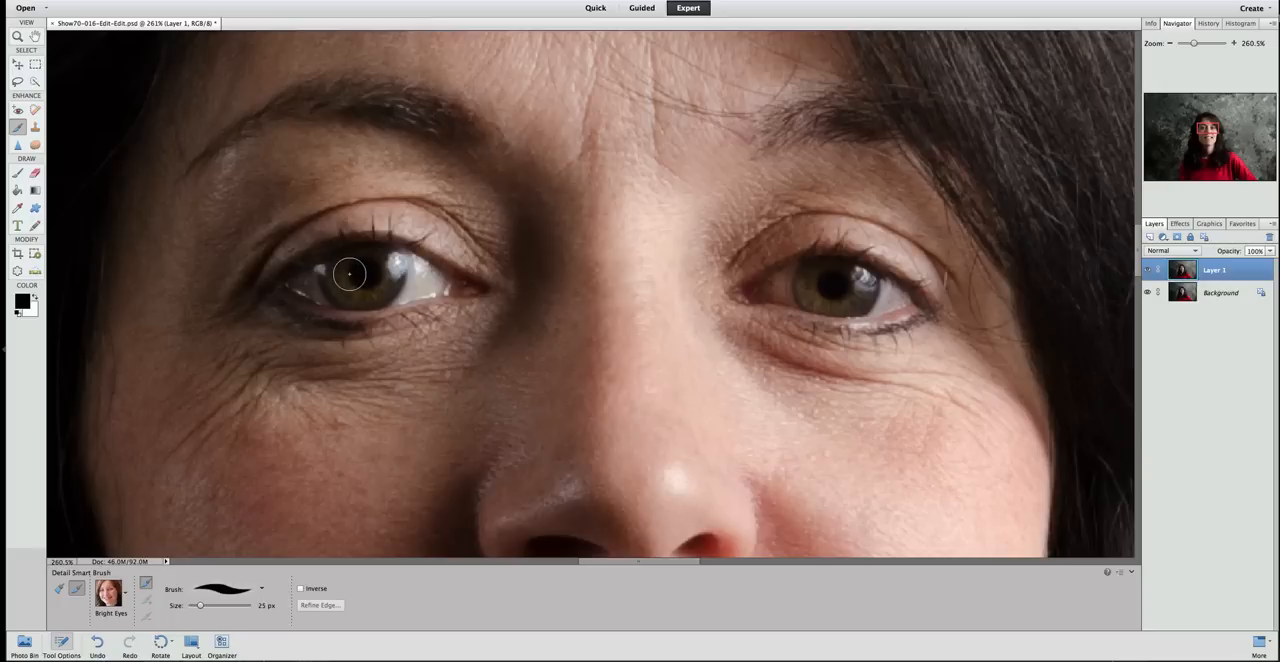
- Size the brush to the iris and paint Bright Eyes over the left and right eyes
left_click_drag(198, 605, 218, 605)
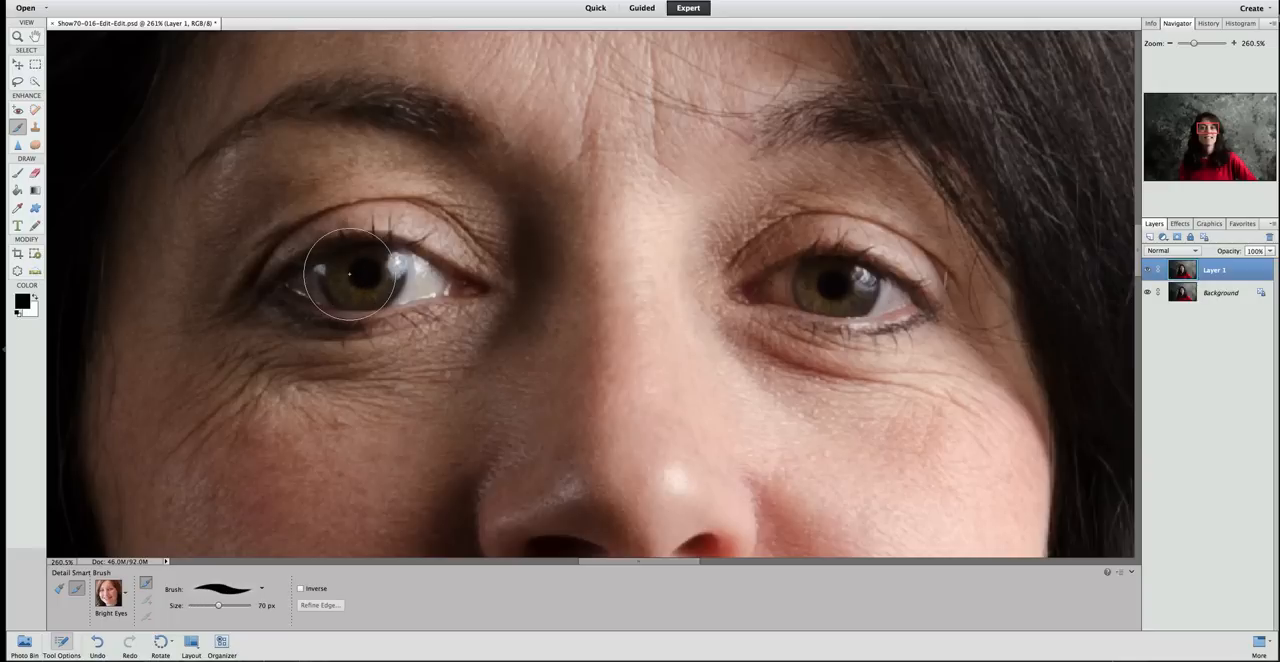
left_click_drag(218, 605, 197, 605)
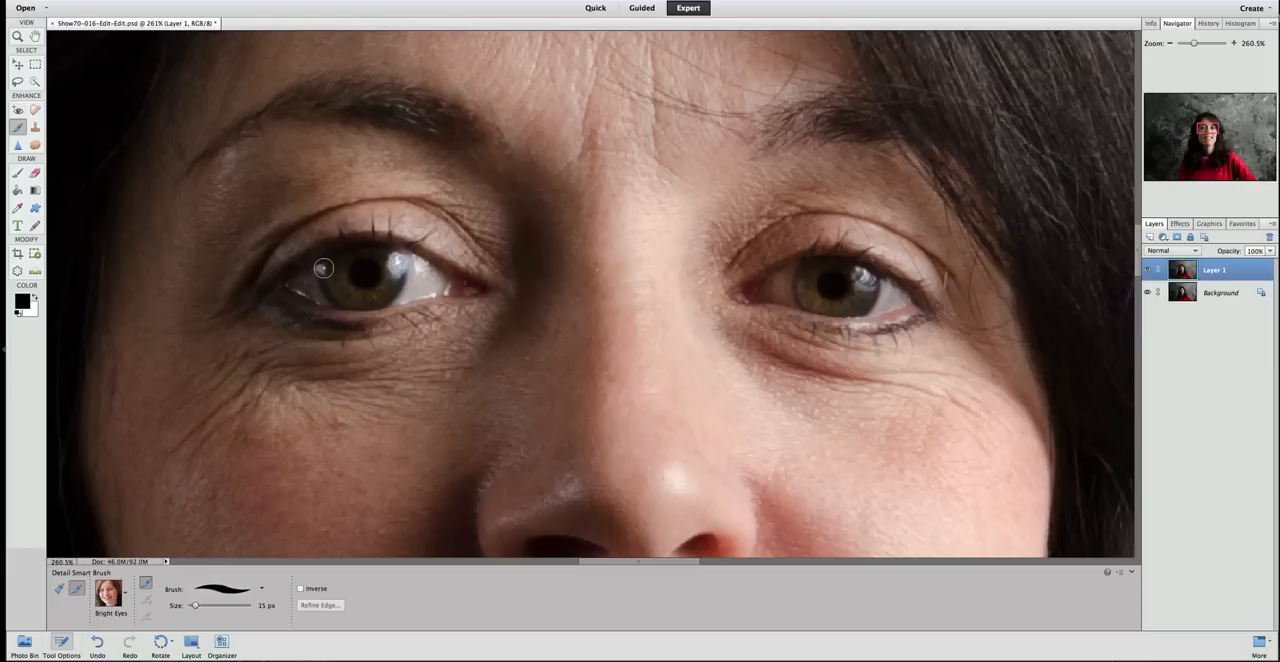
left_click(310, 275)
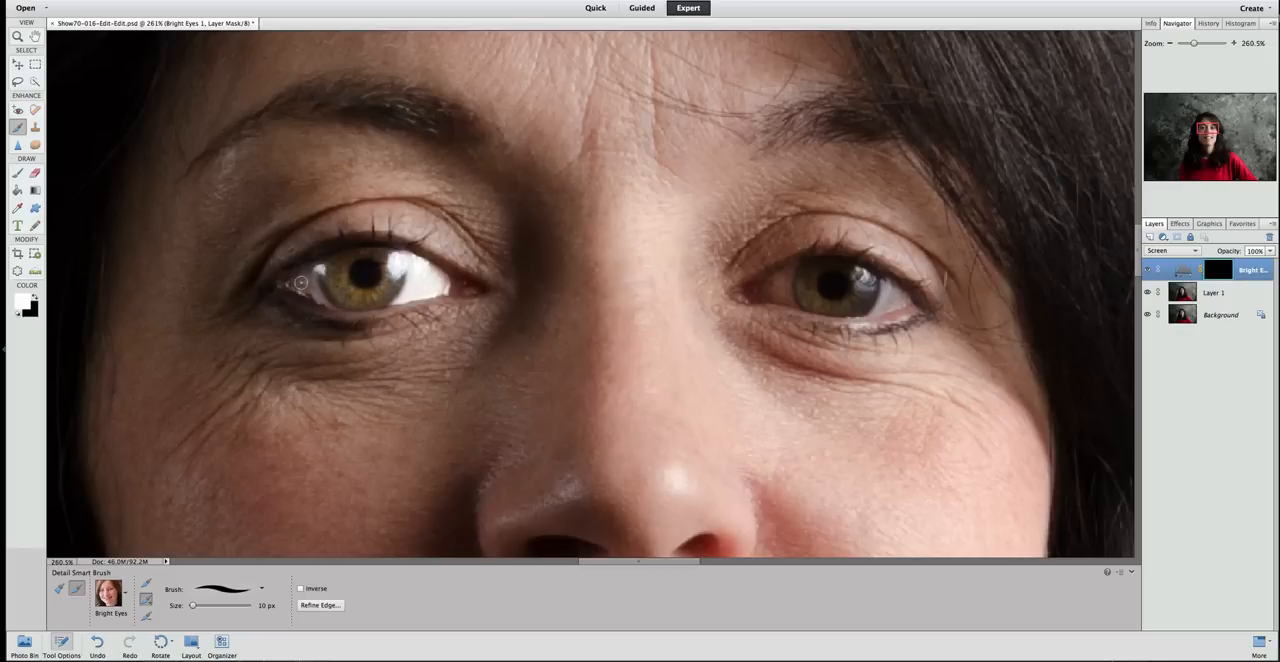
mouse_move(310, 277)
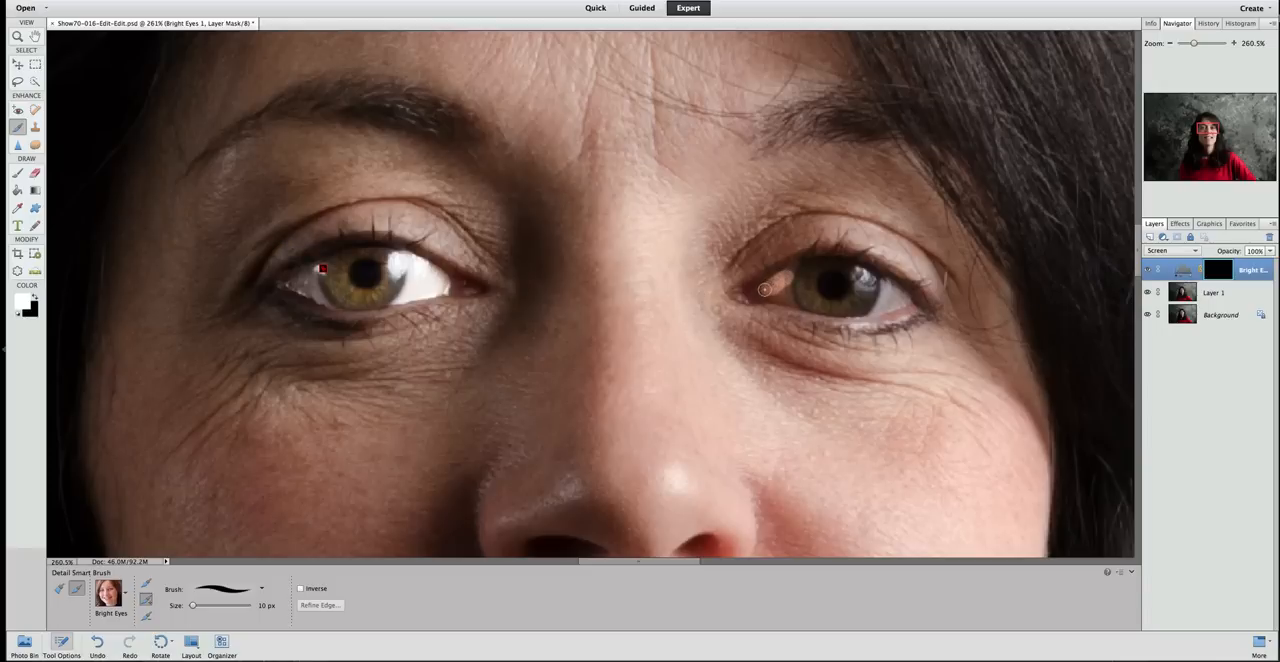
left_click_drag(765, 290, 800, 301)
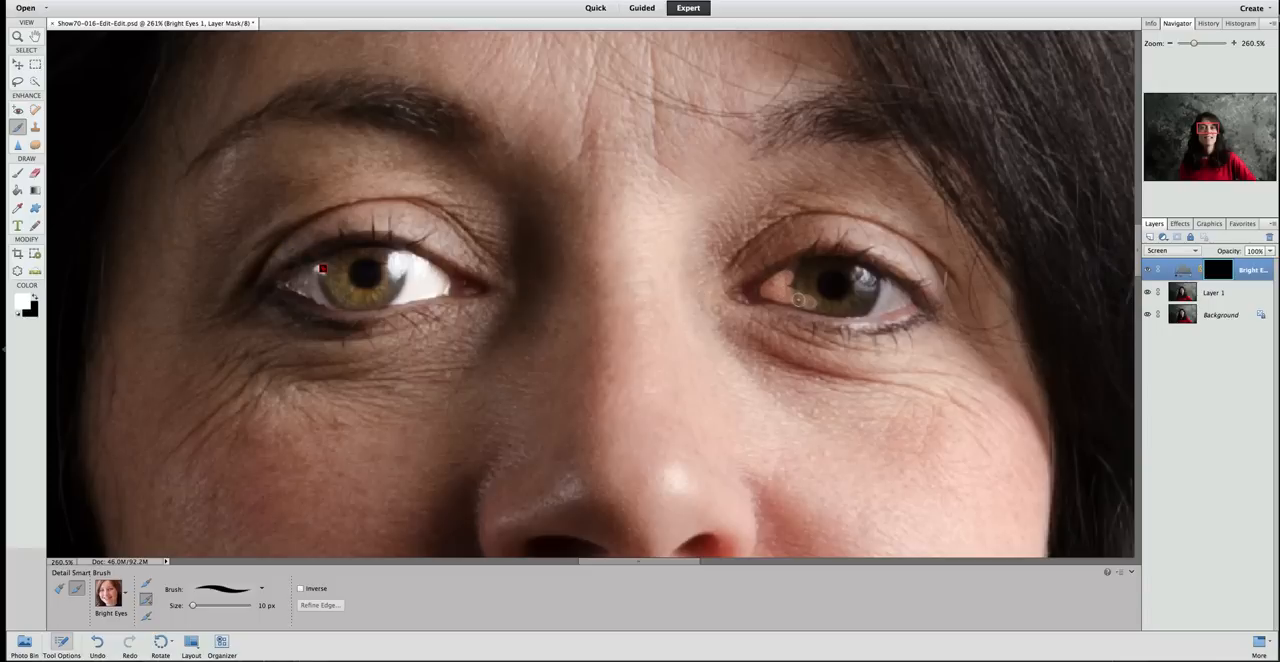
left_click_drag(798, 300, 843, 309)
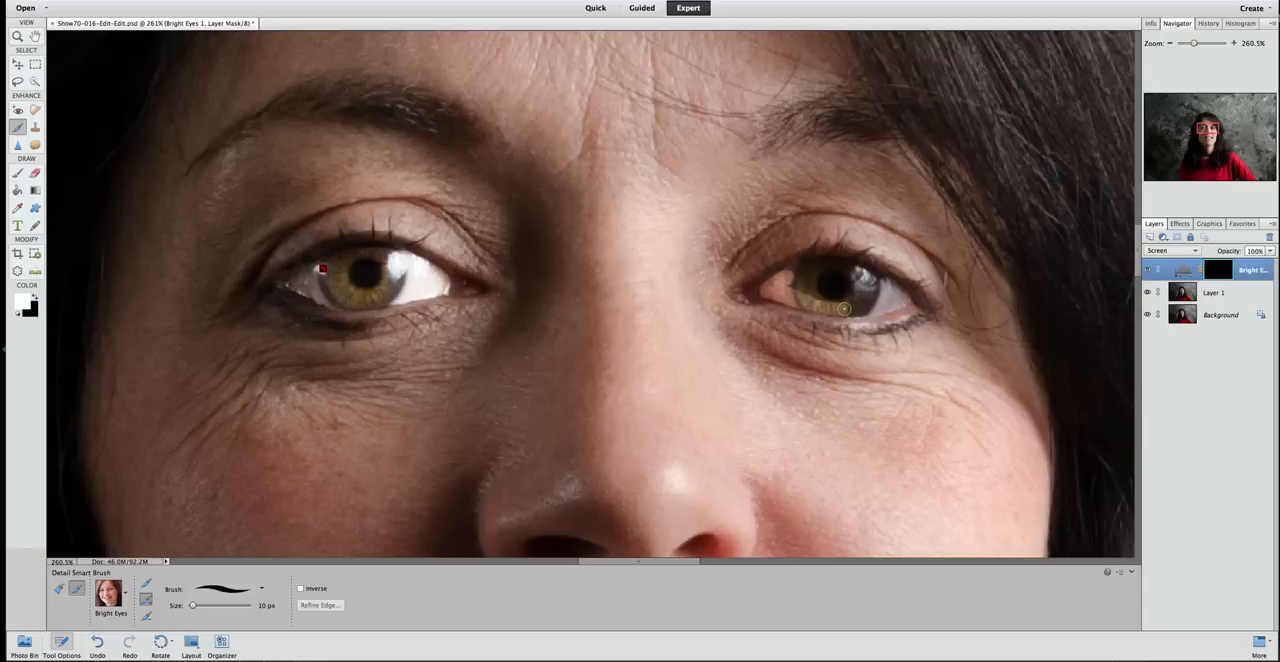
left_click_drag(815, 305, 900, 305)
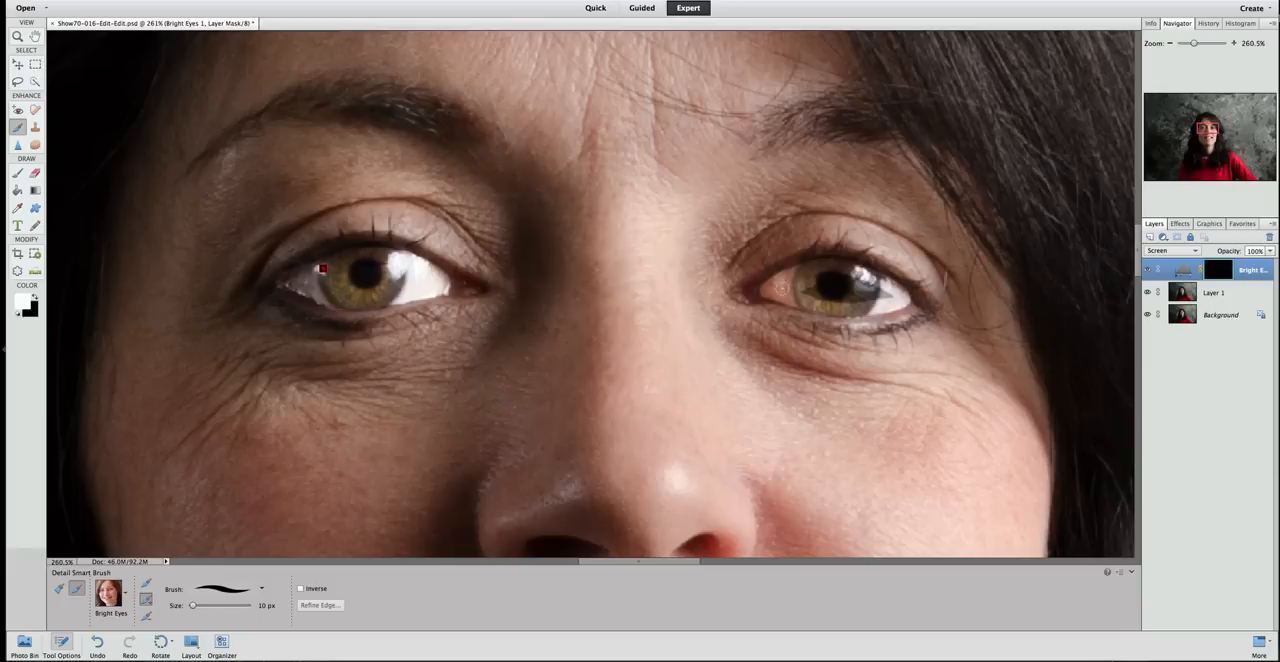
left_click(840, 288)
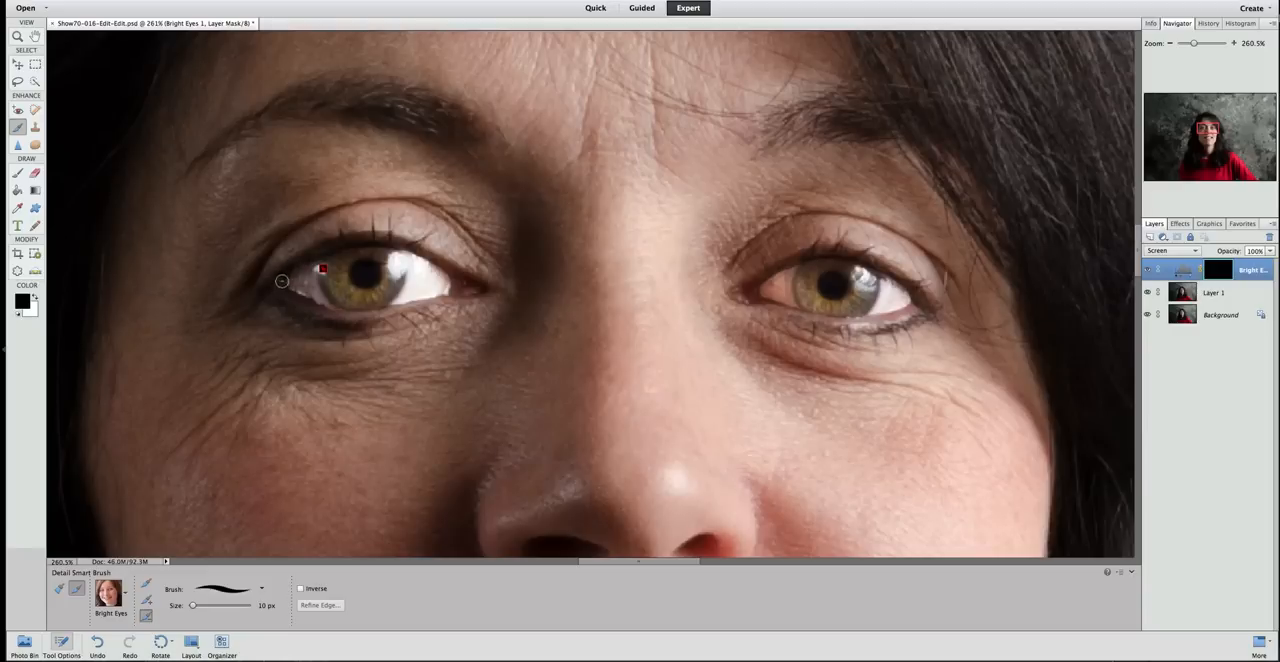
mouse_move(307, 304)
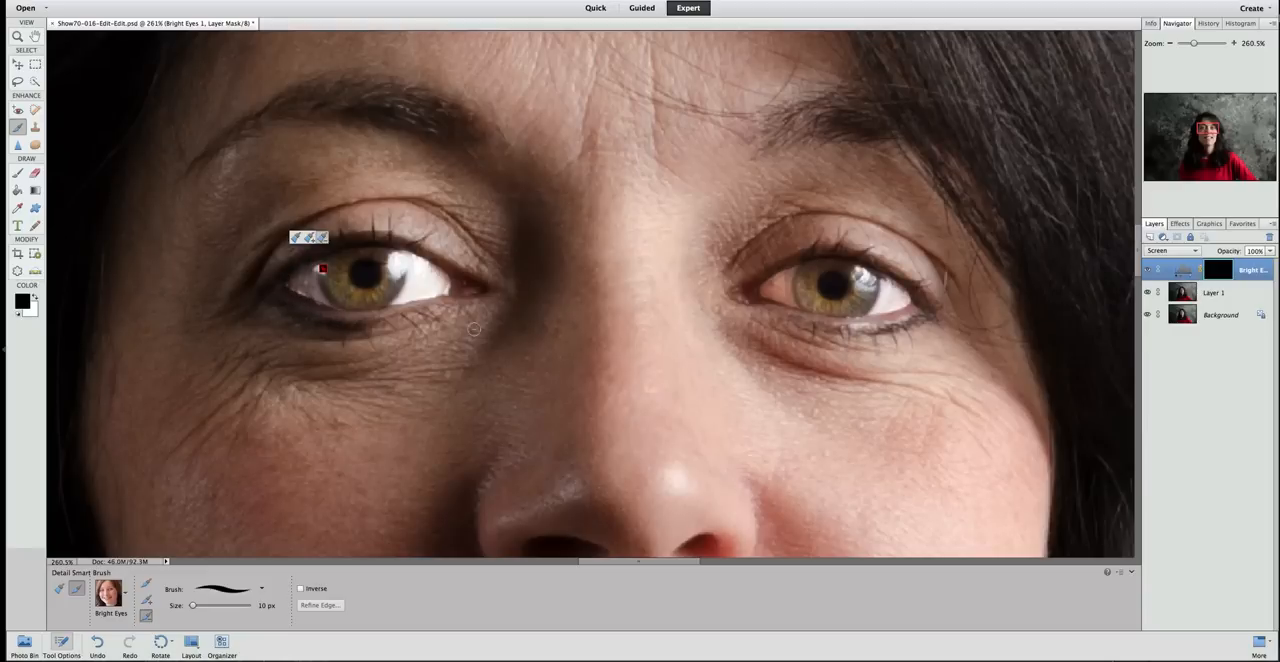
mouse_move(784, 326)
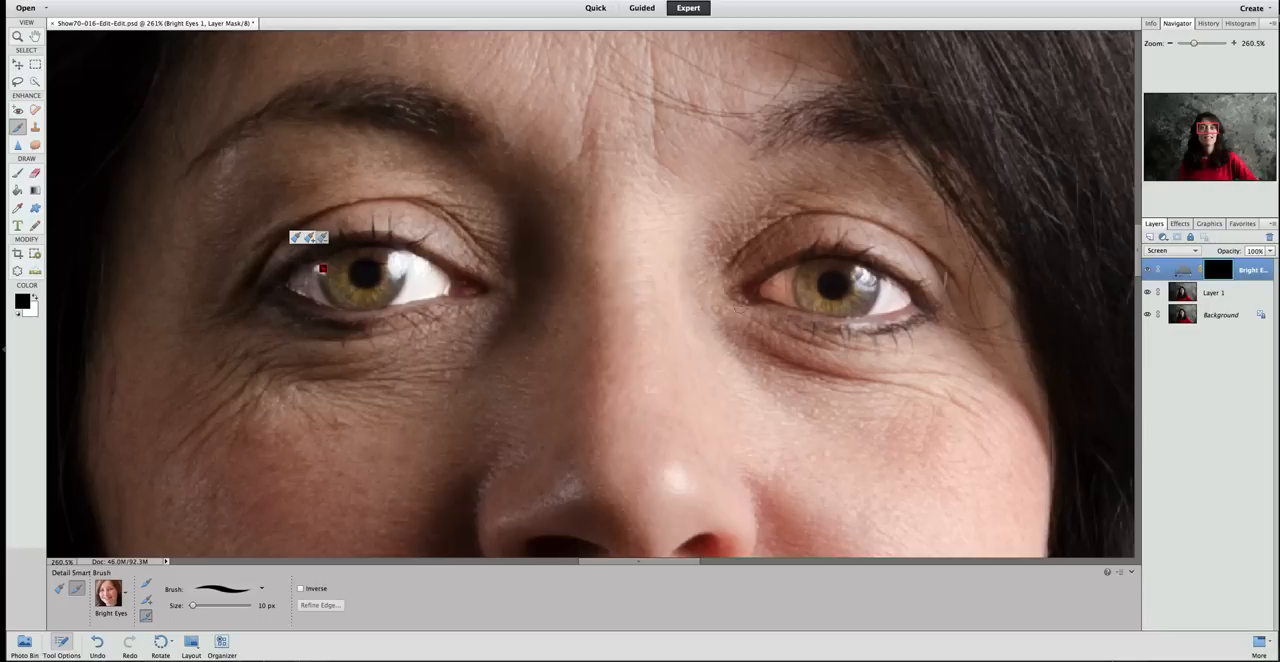
mouse_move(1125, 288)
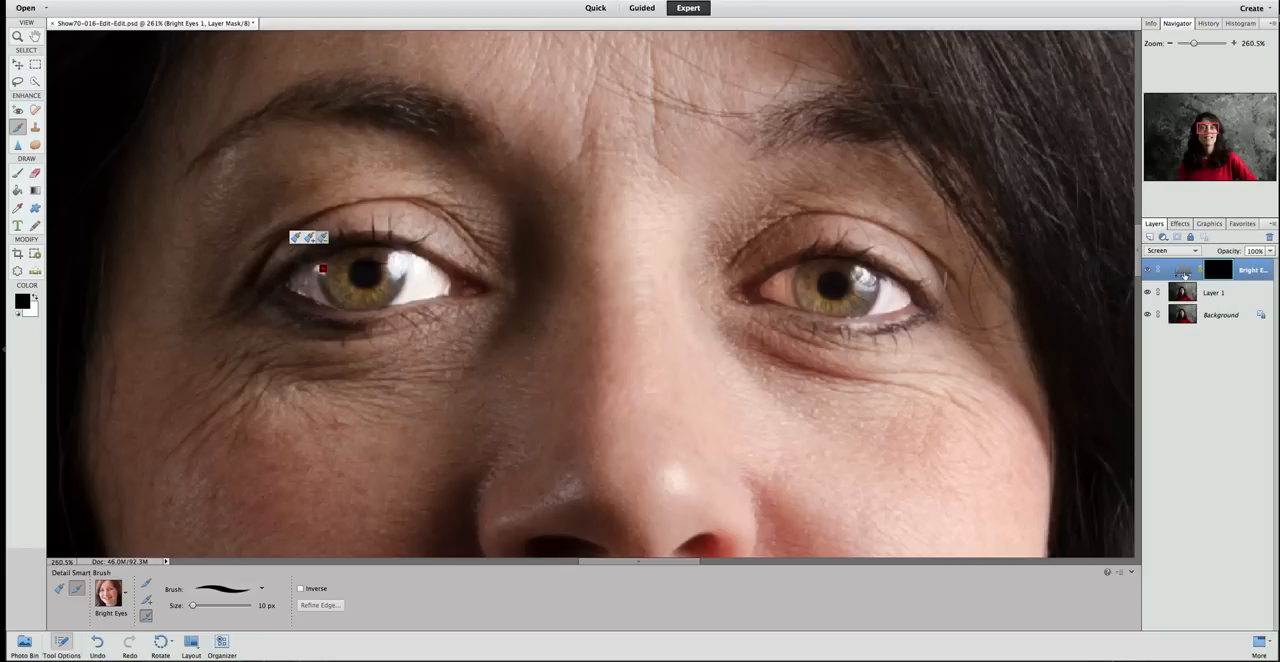
mouse_move(1185, 275)
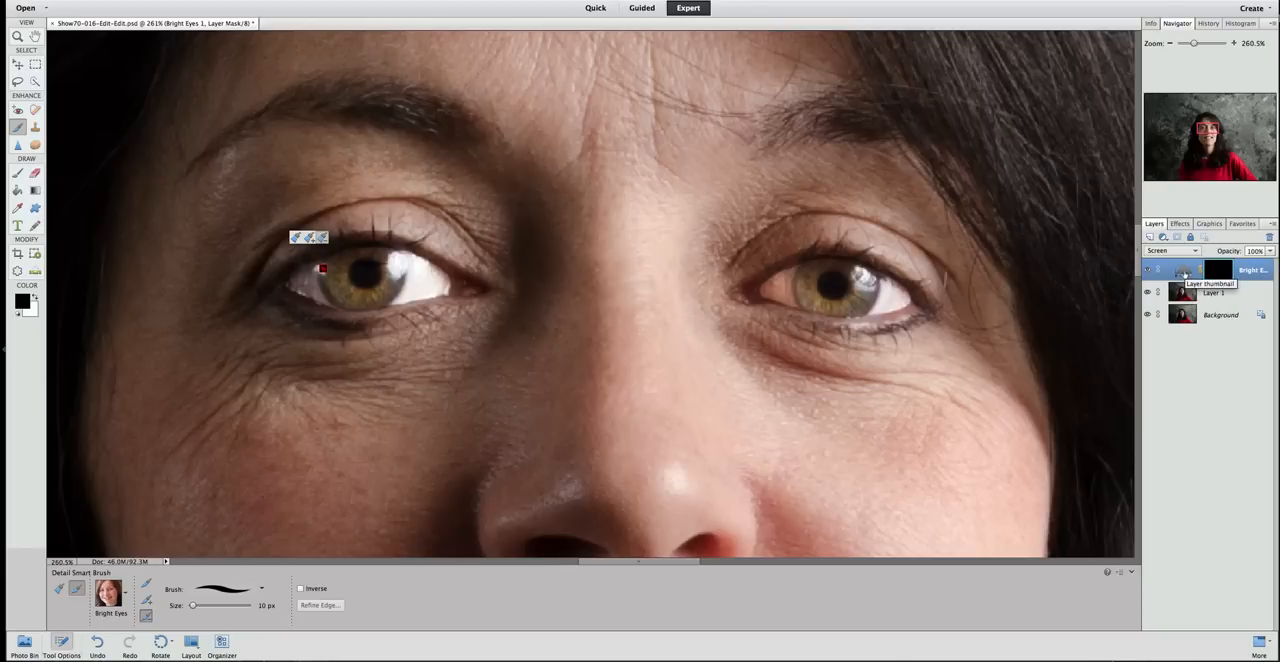
left_click(1183, 270)
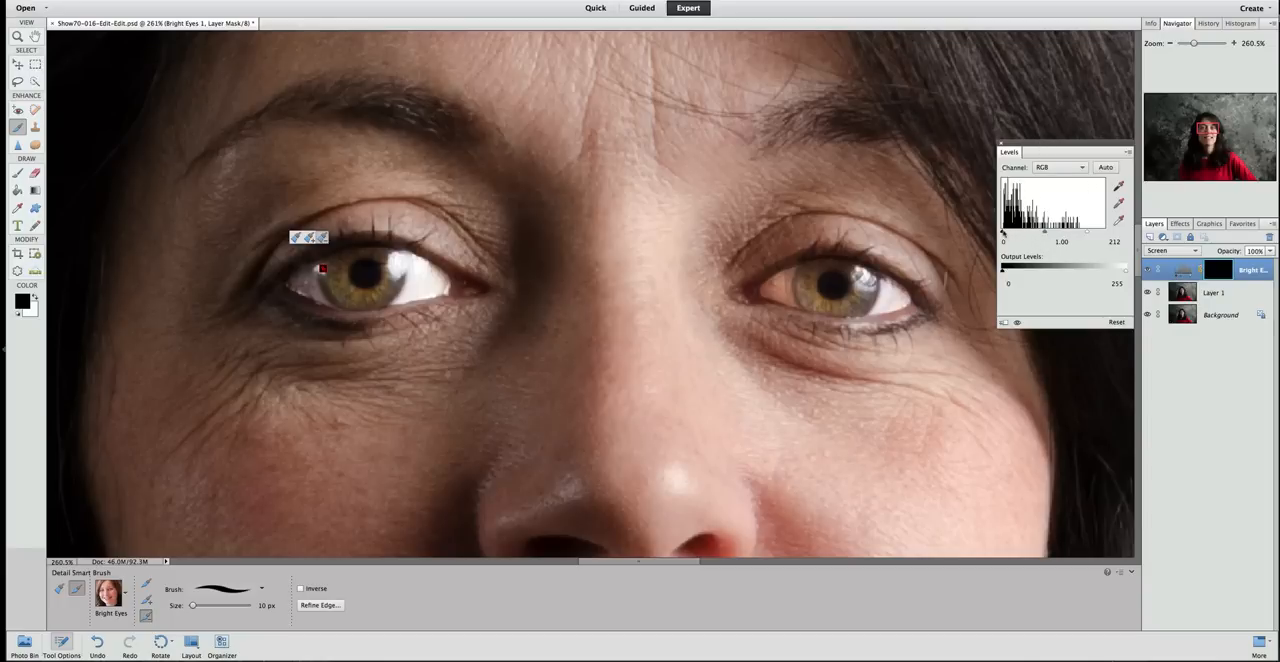
- Set the Bright Eyes Levels highlights to 203 and midtones to 0.90, then close Levels
left_click_drag(1004, 233, 1022, 233)
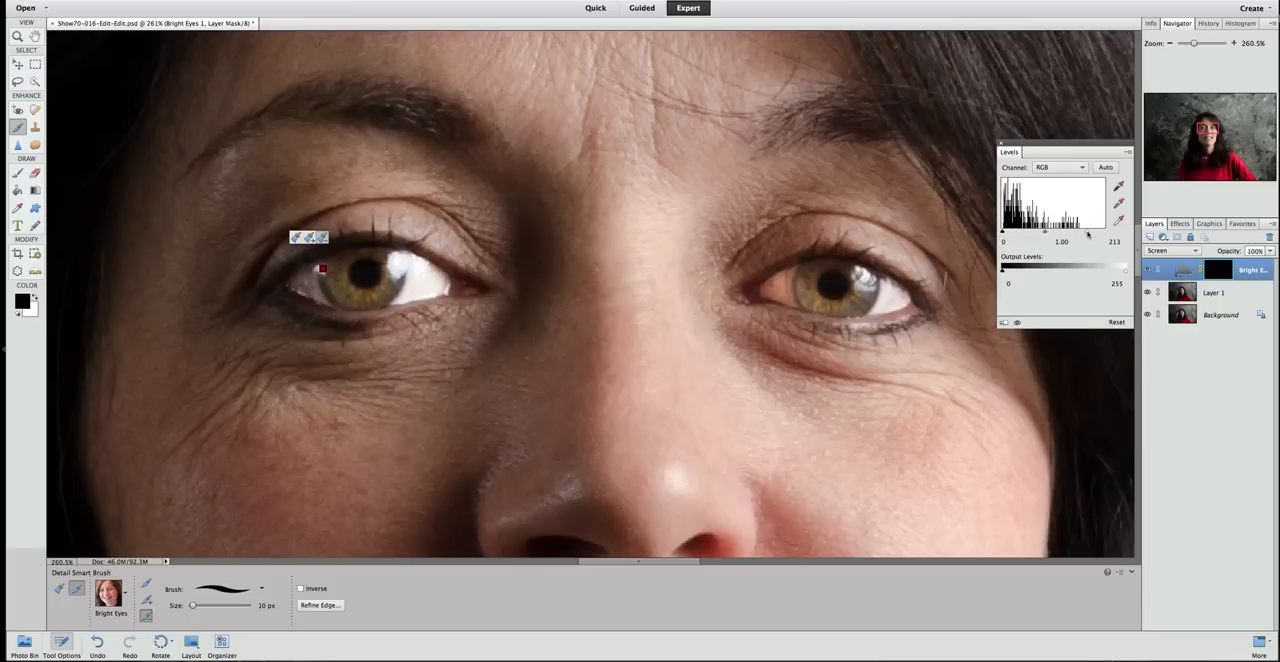
left_click_drag(1115, 231, 1060, 231)
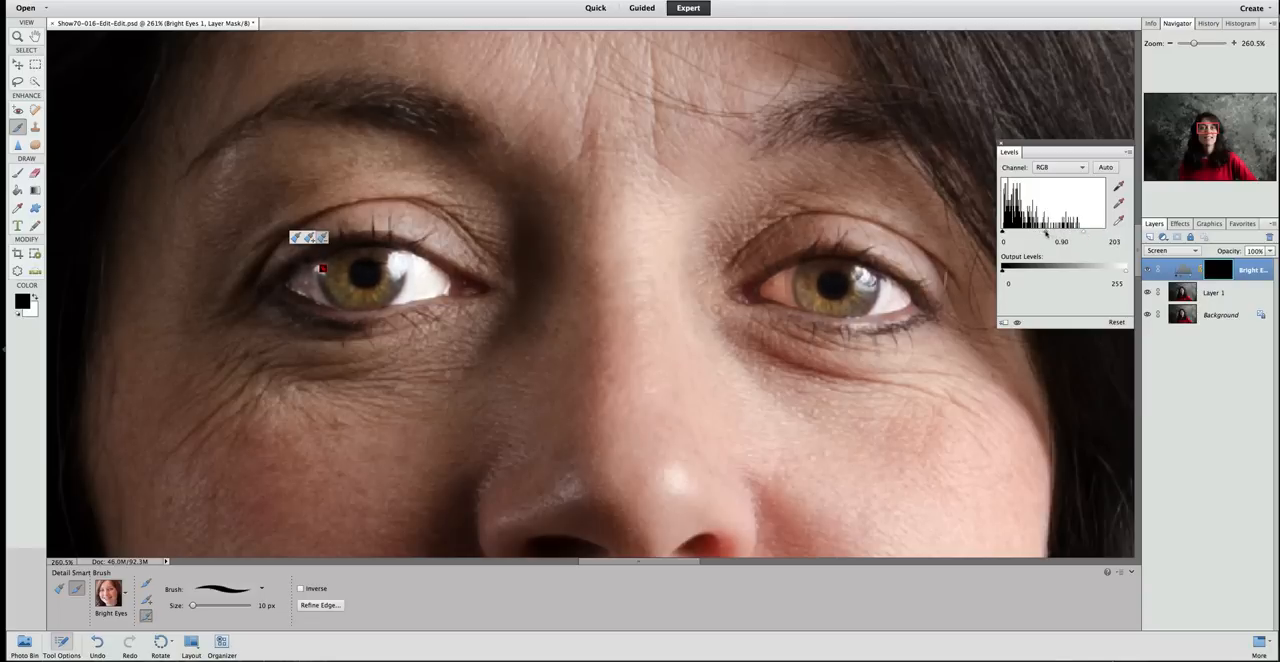
left_click_drag(1060, 230, 1050, 230)
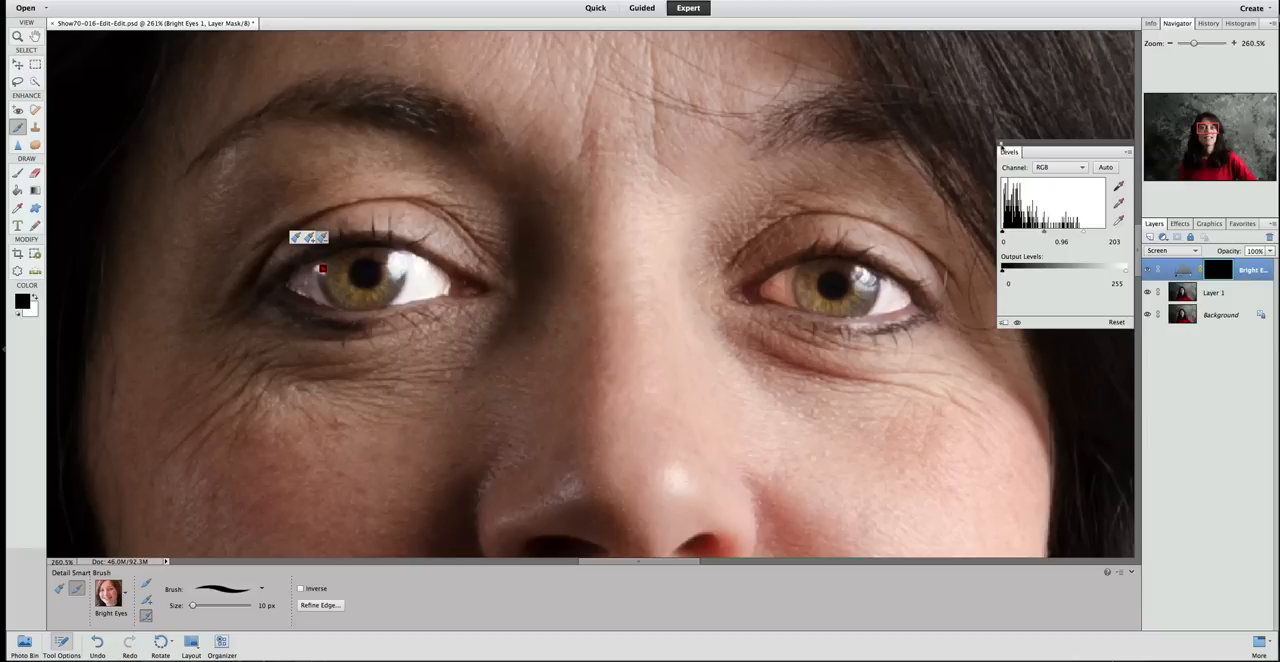
left_click(1128, 151)
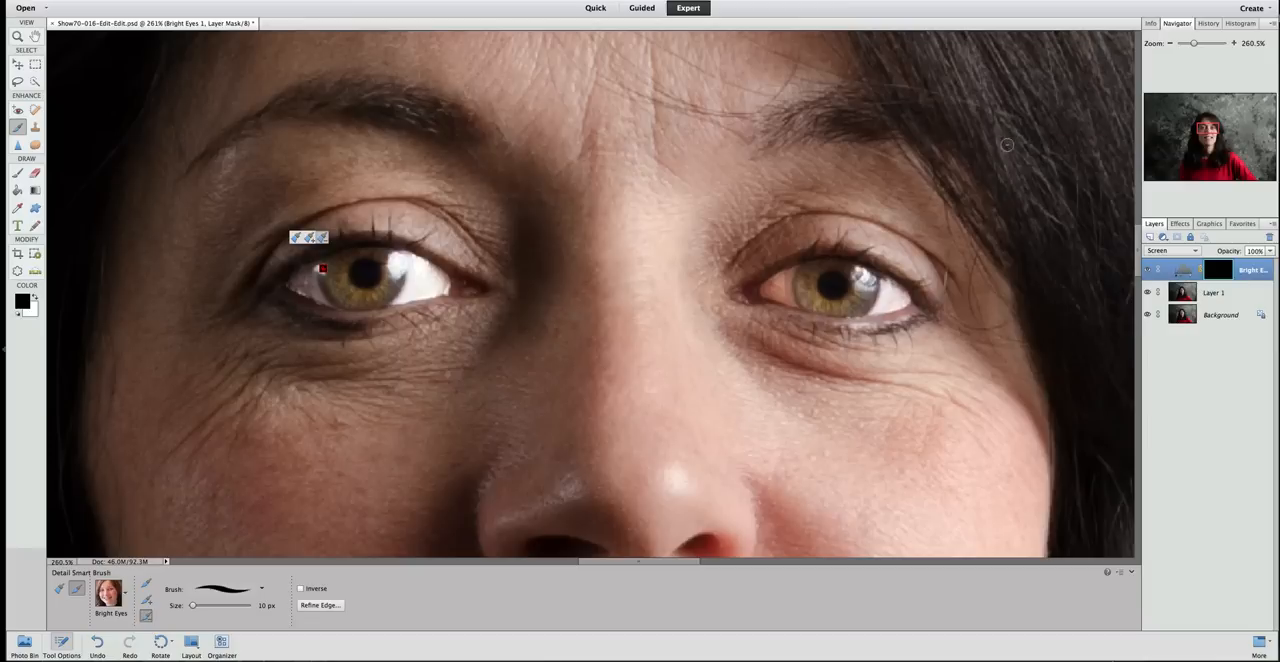
mouse_move(1075, 297)
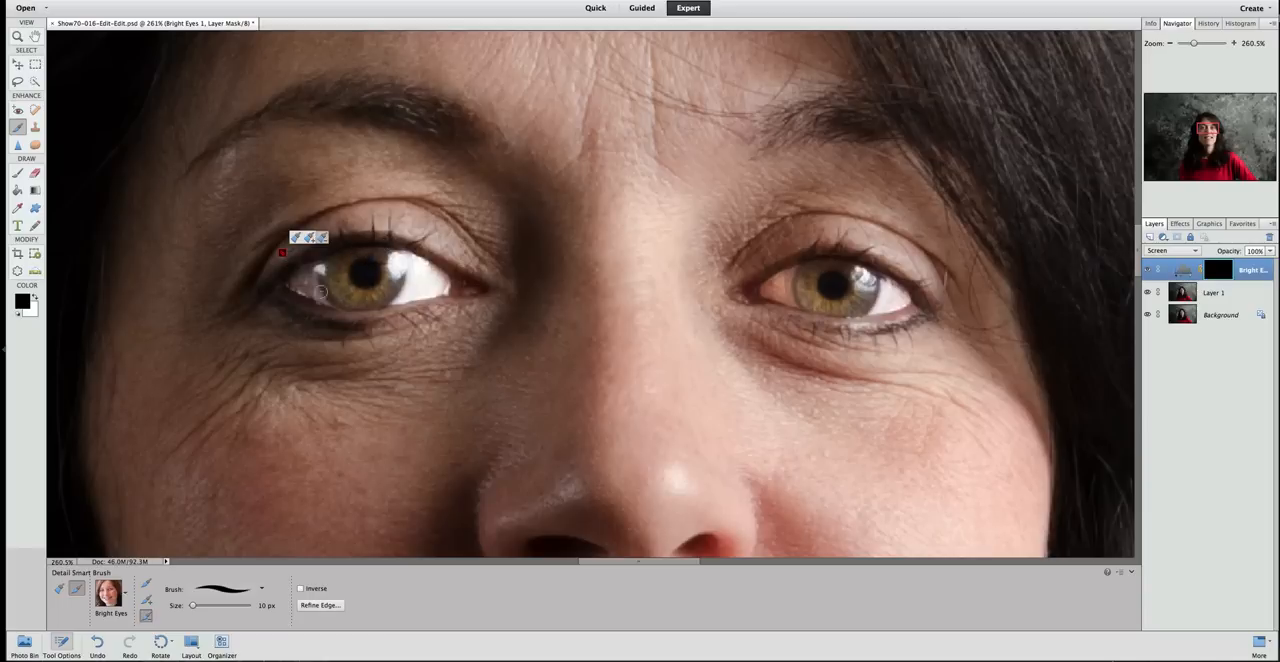
mouse_move(414, 273)
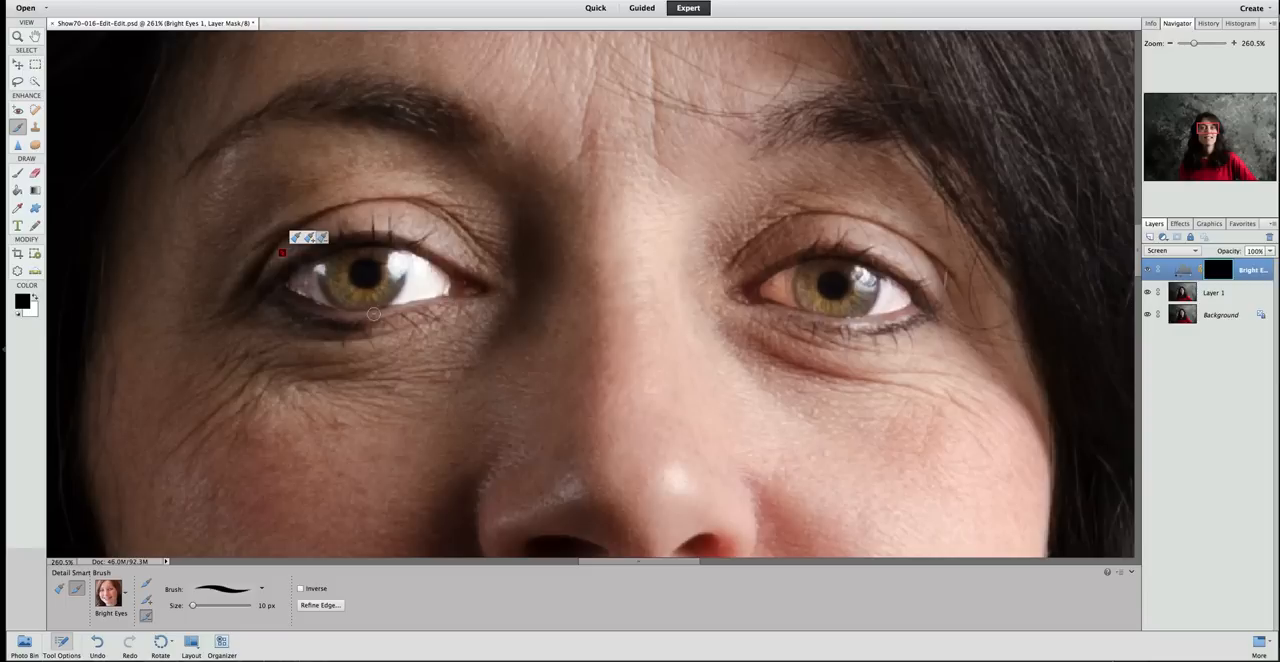
mouse_move(222, 191)
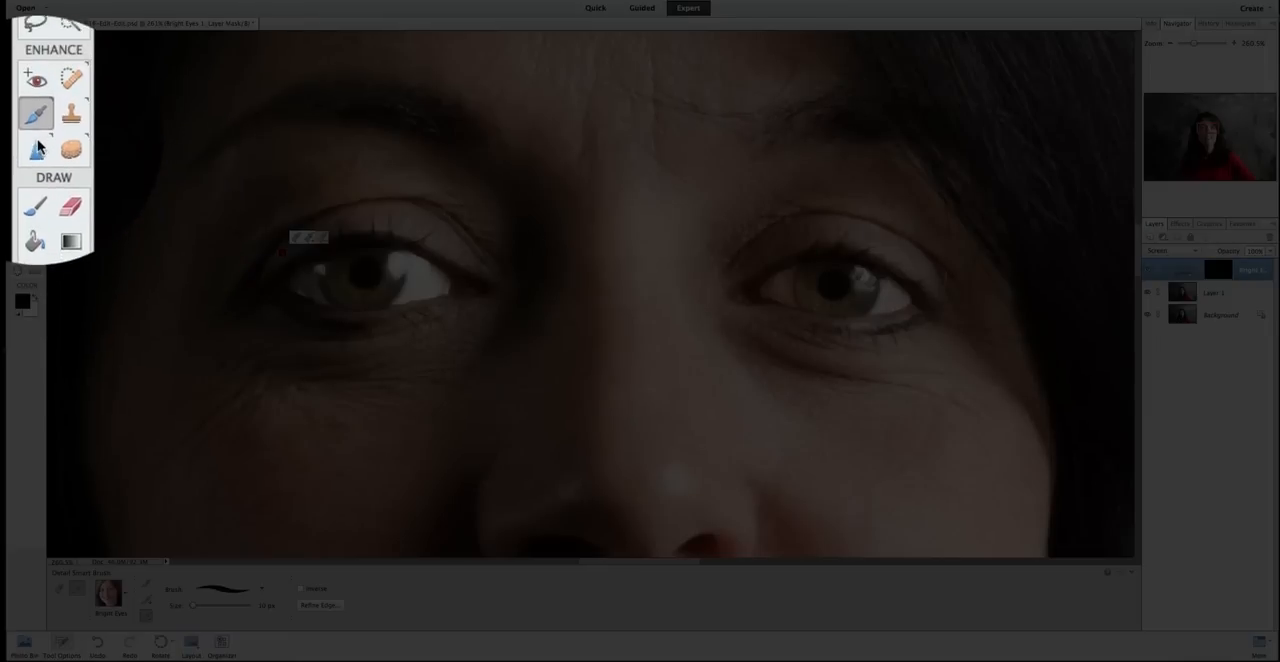
mouse_move(33, 148)
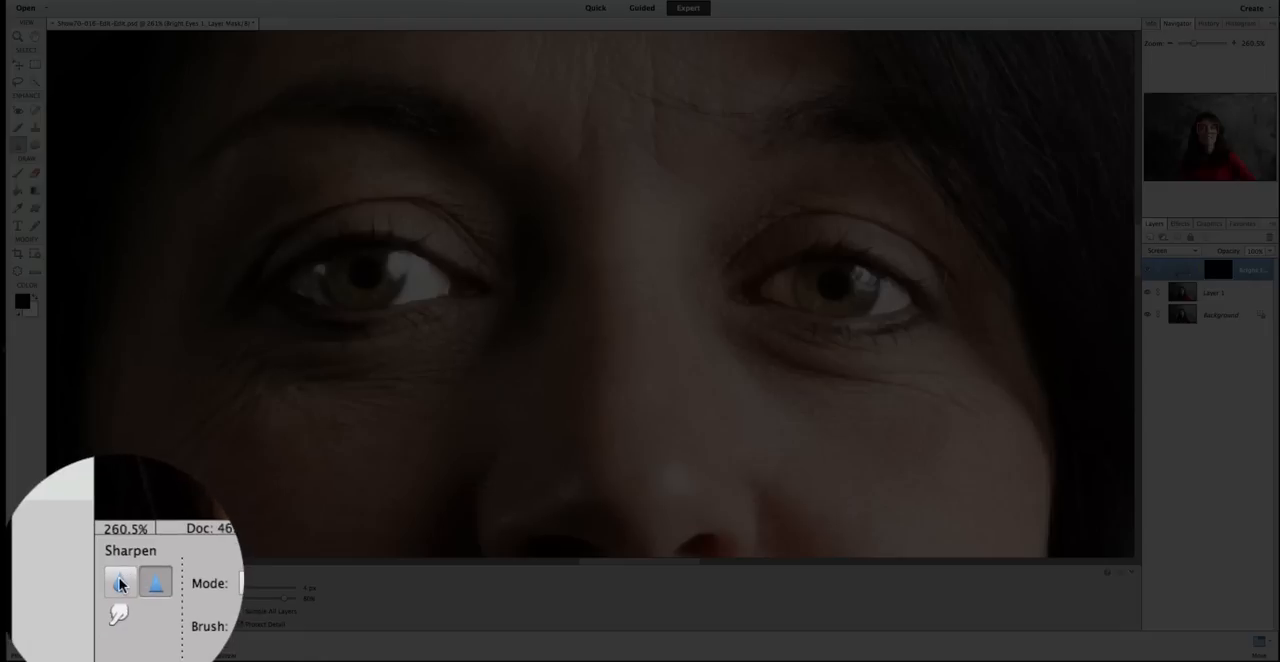
mouse_move(119, 583)
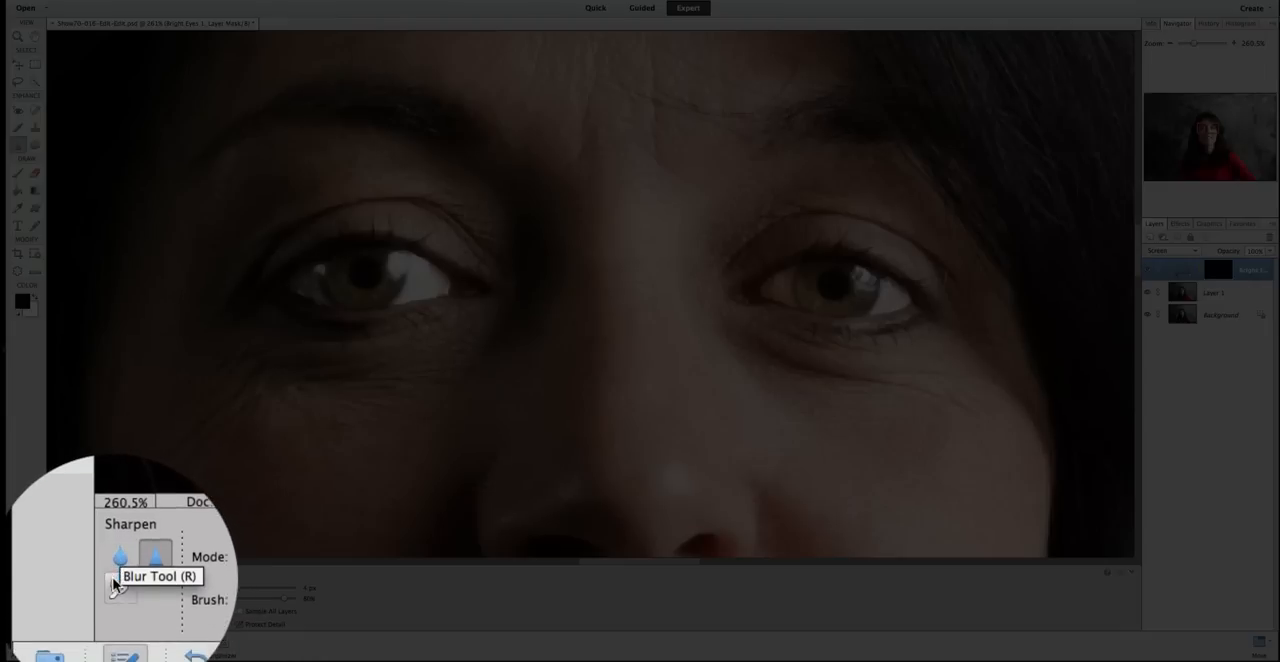
mouse_move(128, 575)
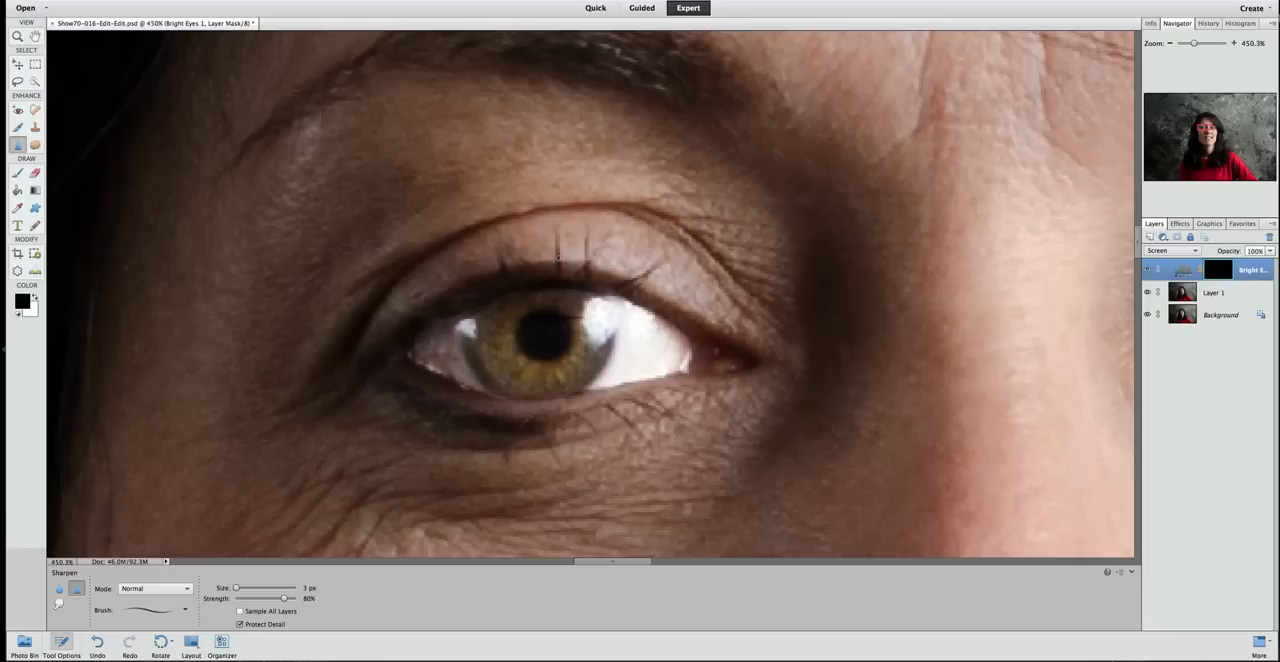
mouse_move(587, 277)
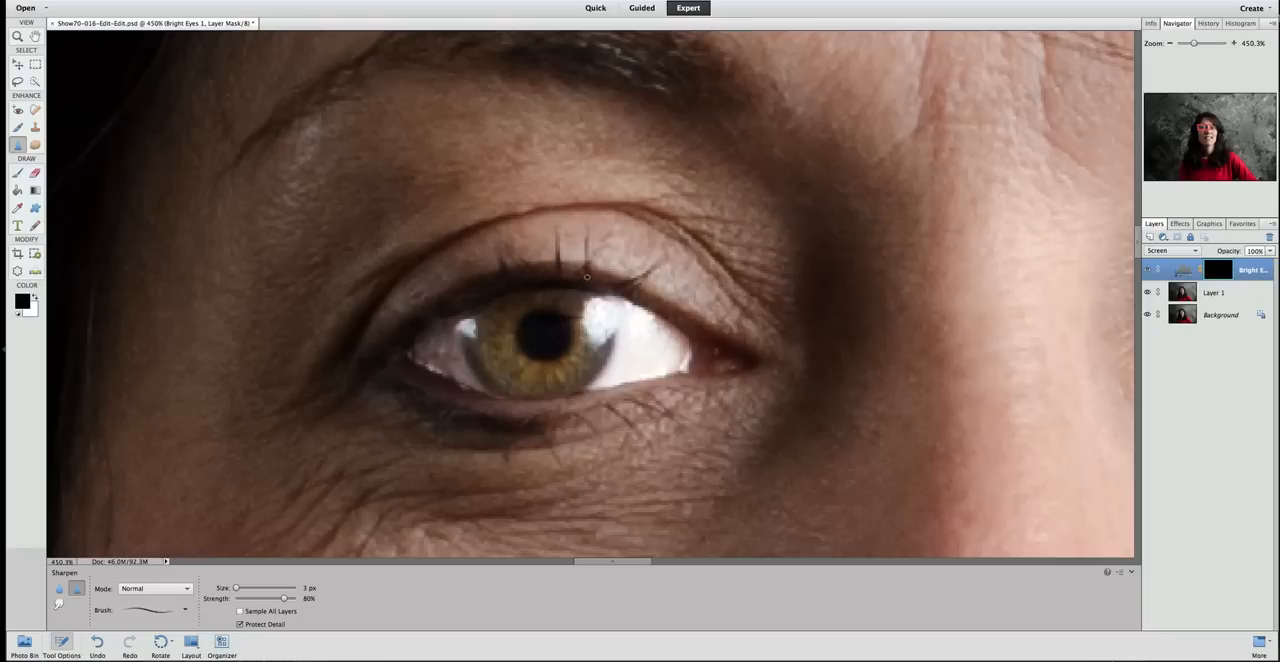
mouse_move(579, 271)
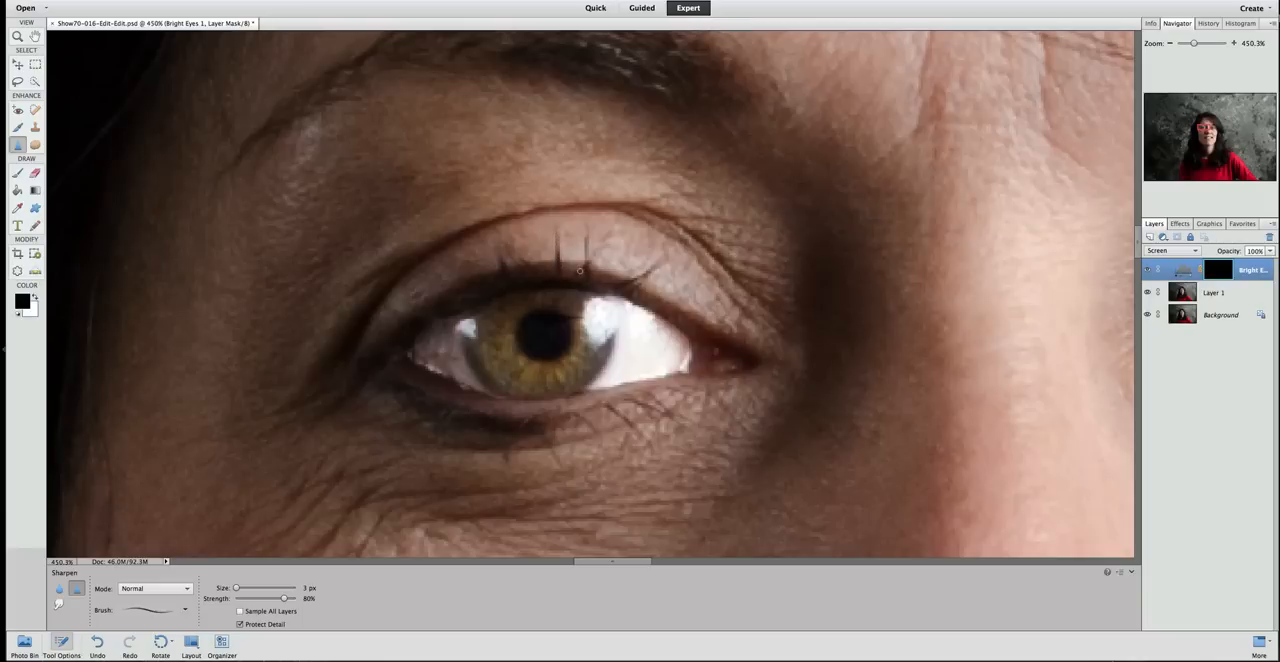
mouse_move(629, 281)
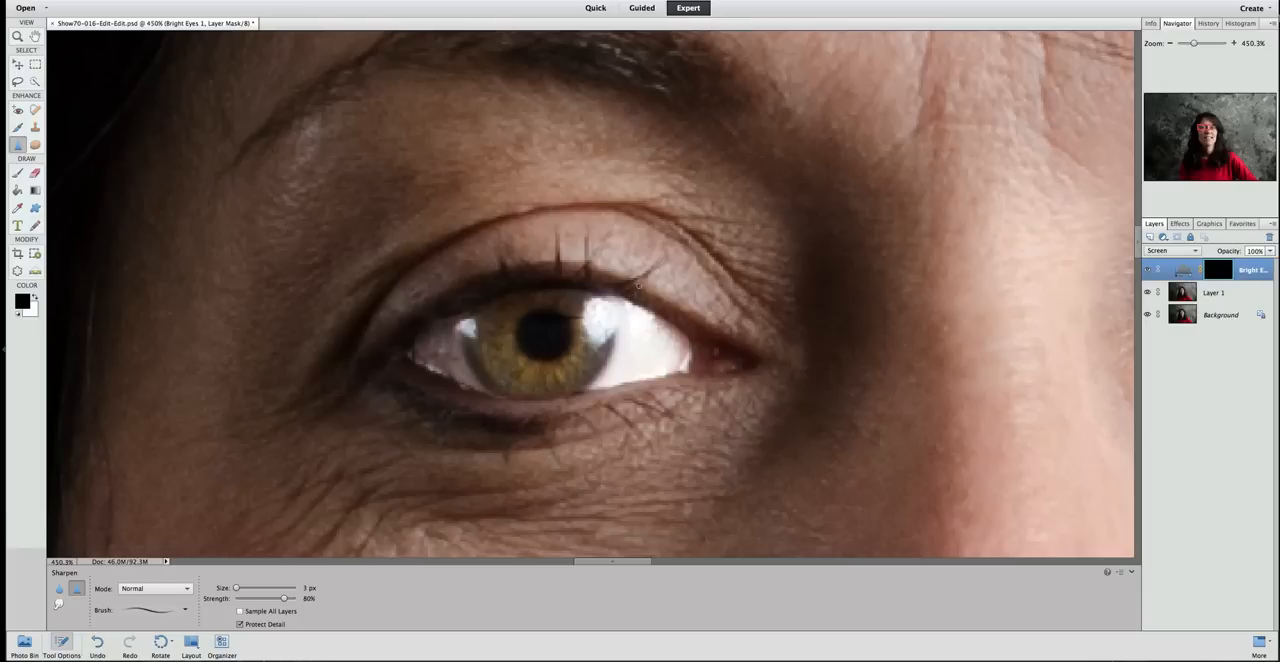
mouse_move(504, 280)
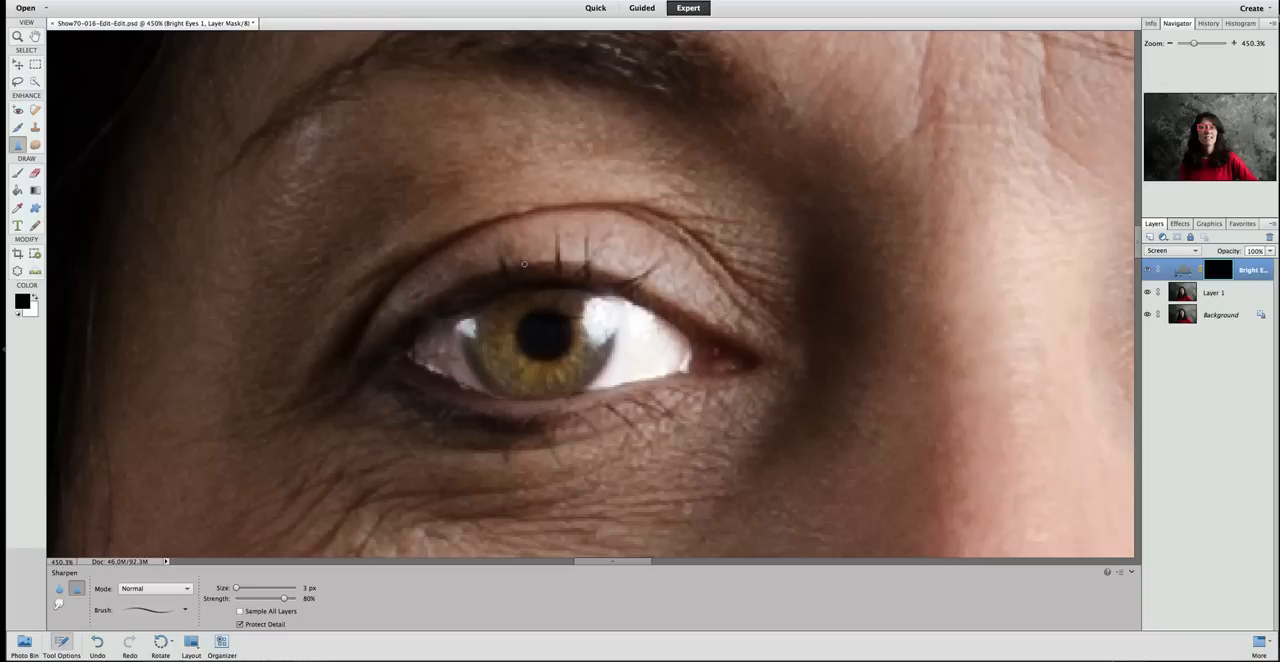
mouse_move(393, 388)
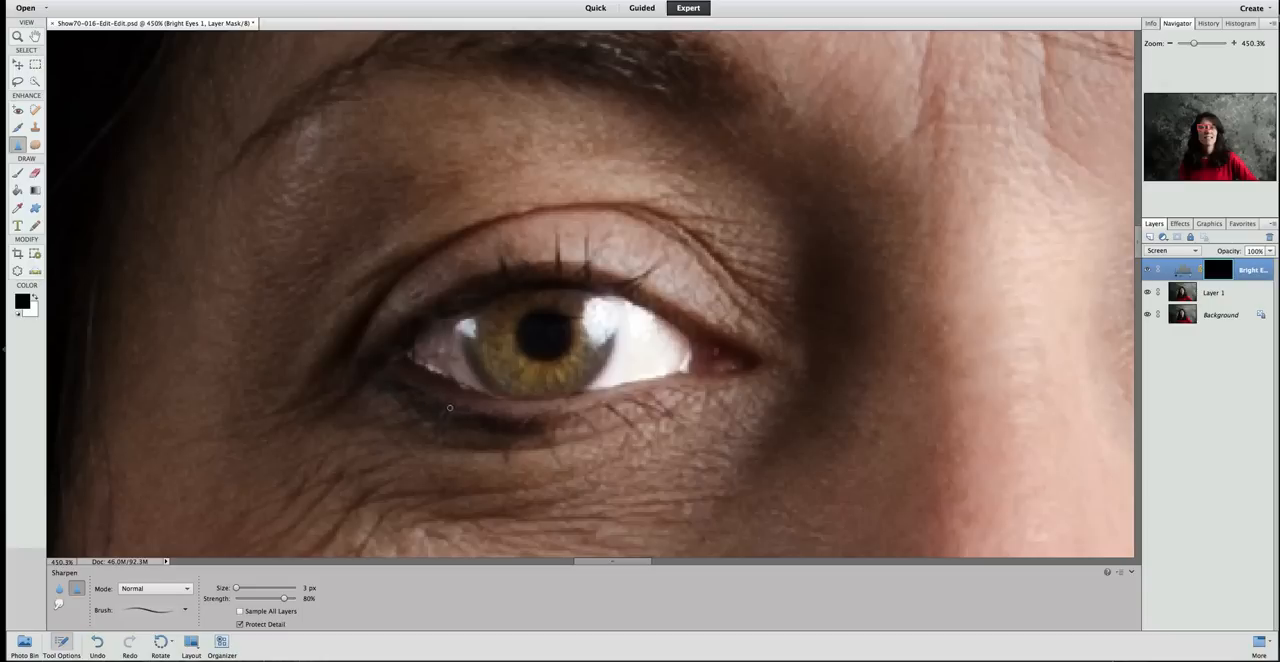
mouse_move(465, 413)
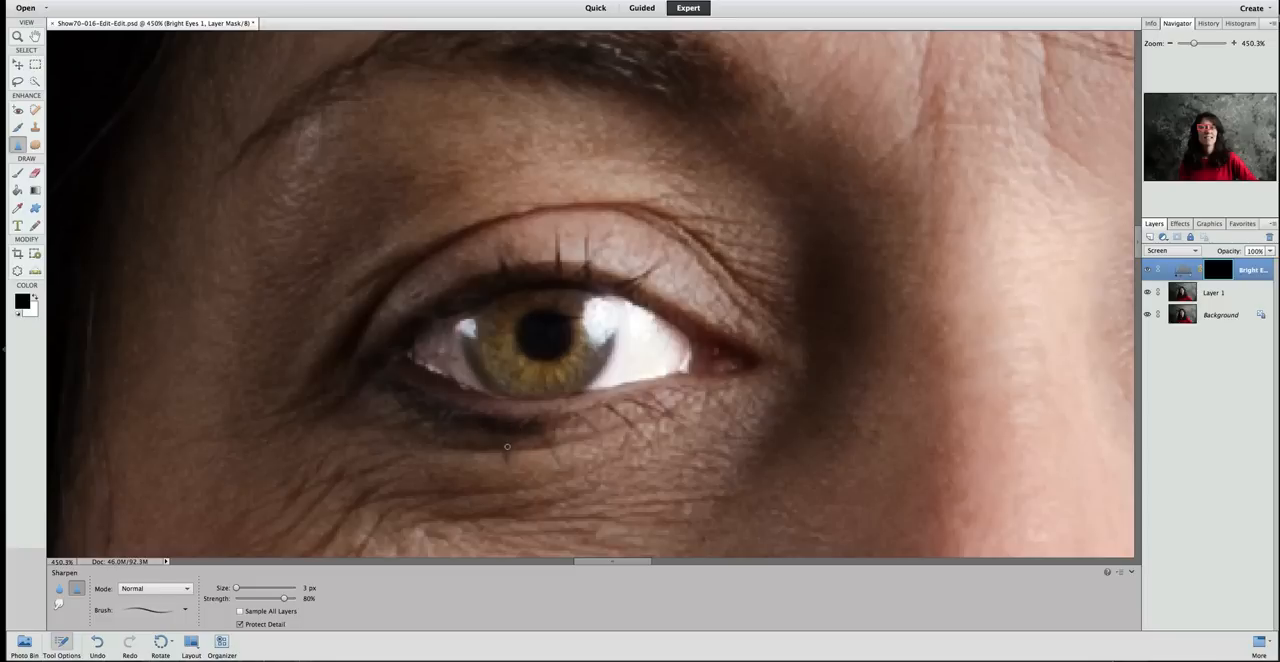
mouse_move(554, 427)
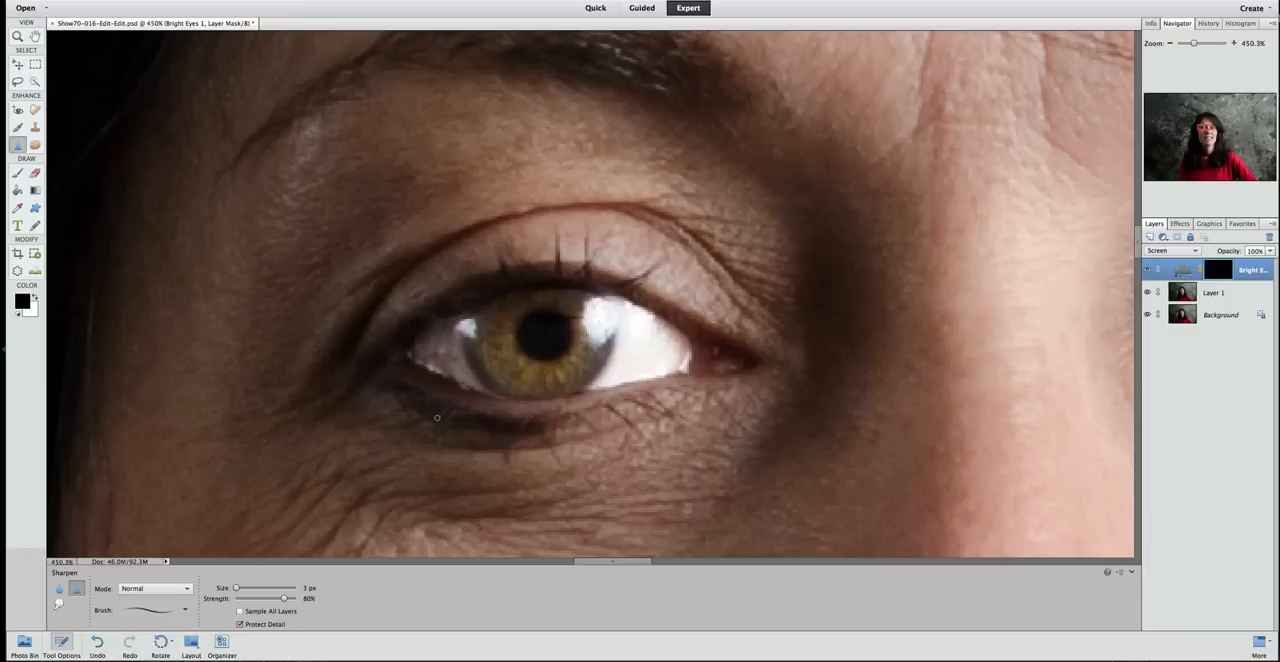
mouse_move(425, 402)
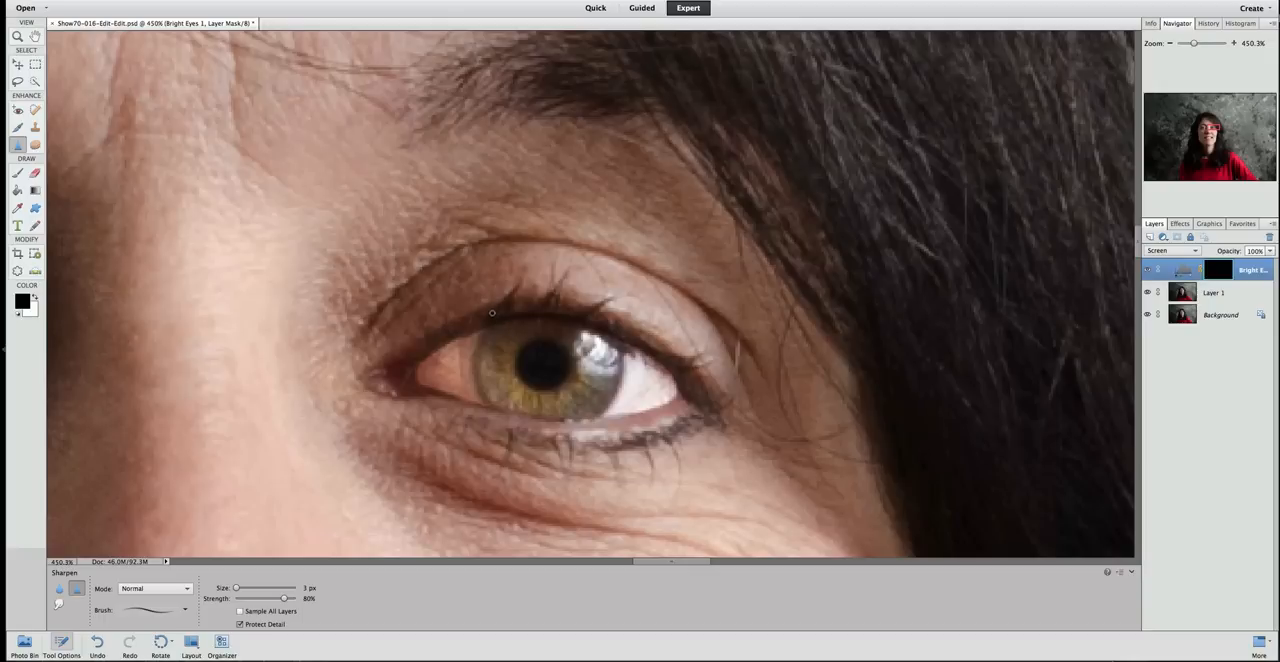
mouse_move(508, 294)
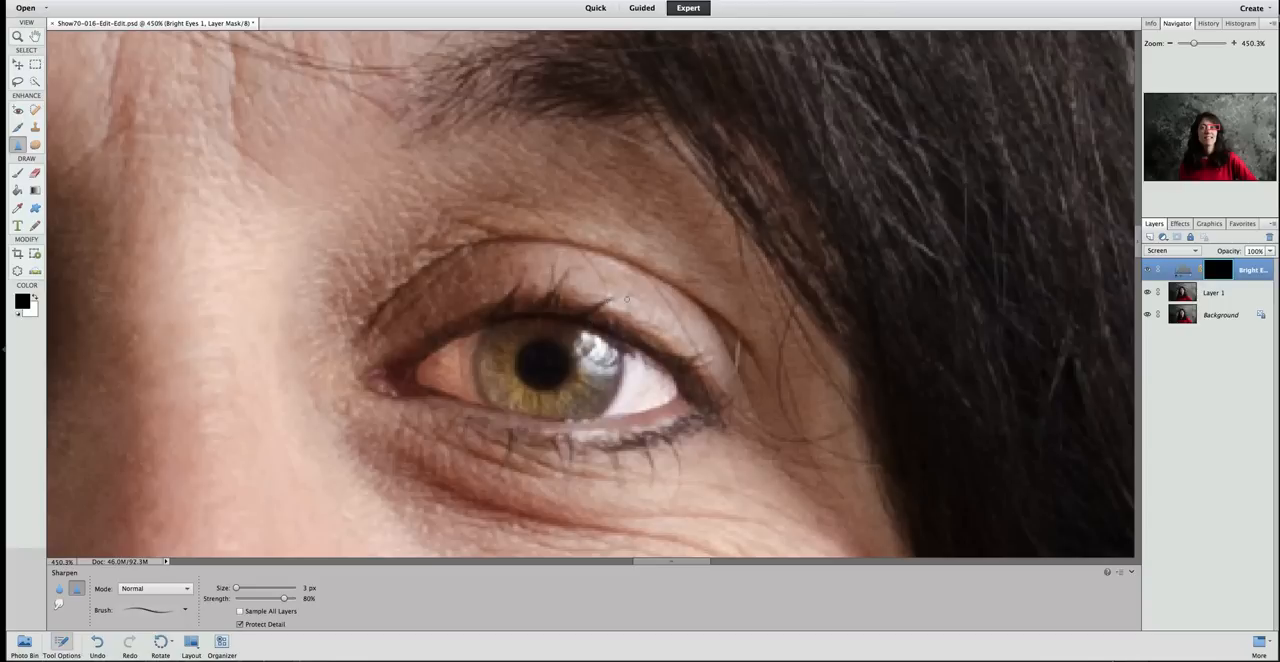
mouse_move(687, 367)
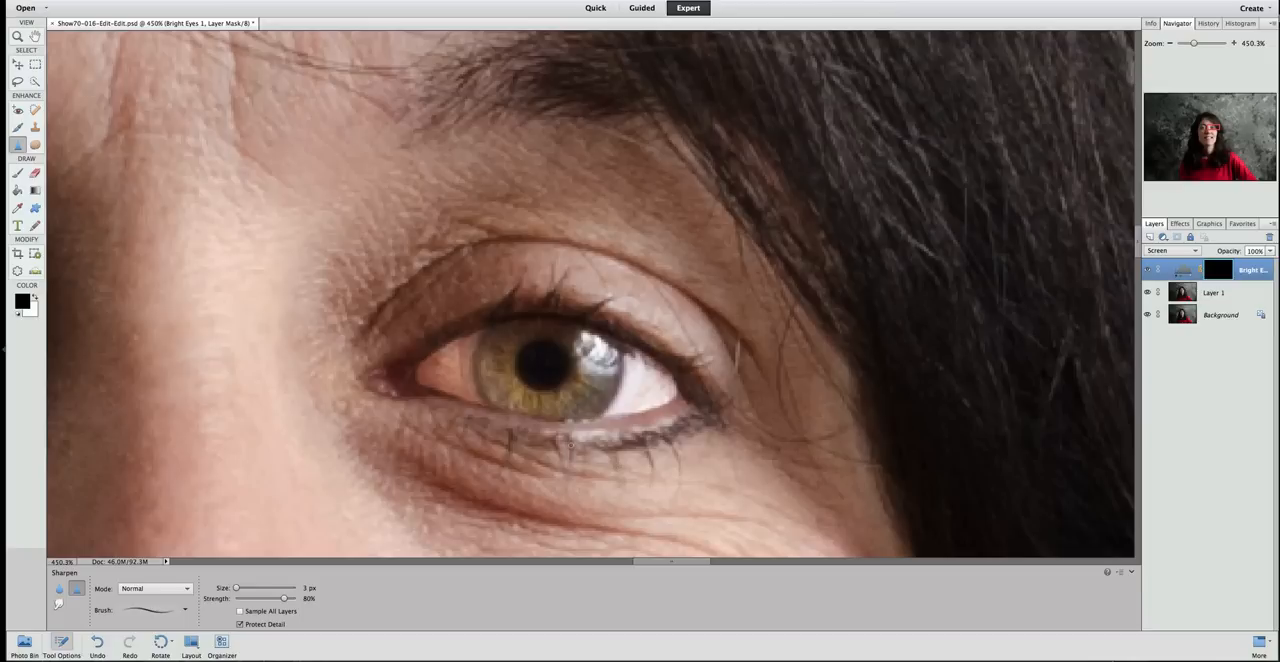
mouse_move(570, 447)
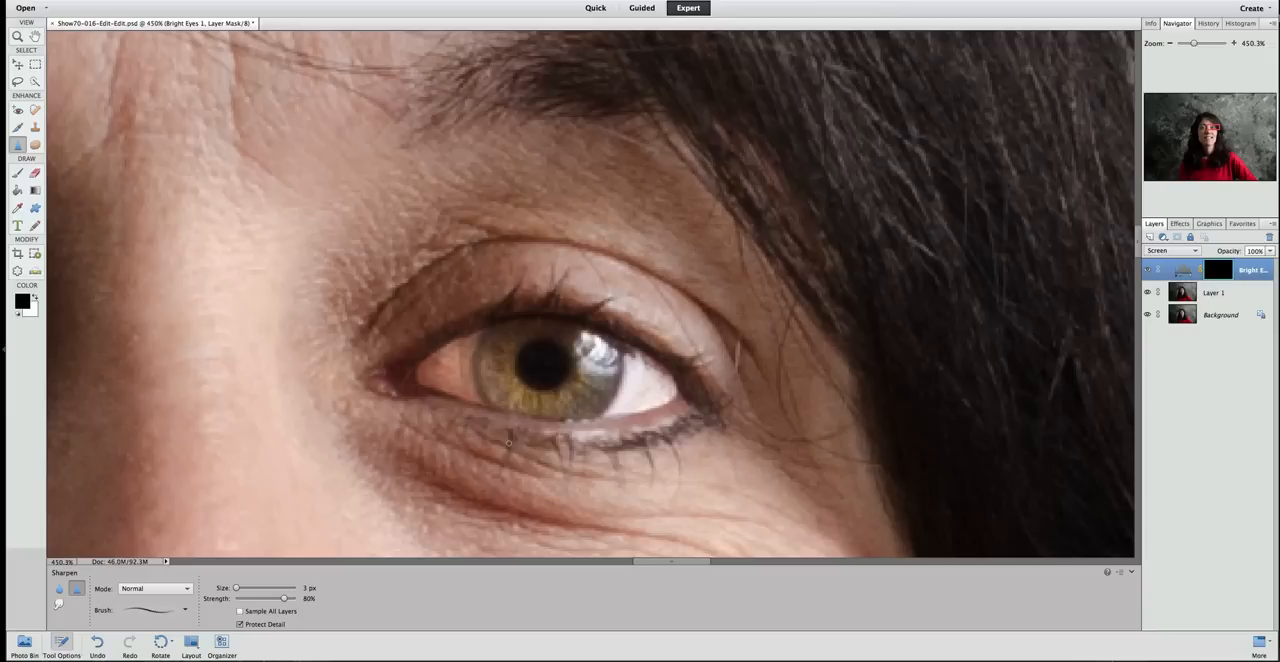
mouse_move(468, 422)
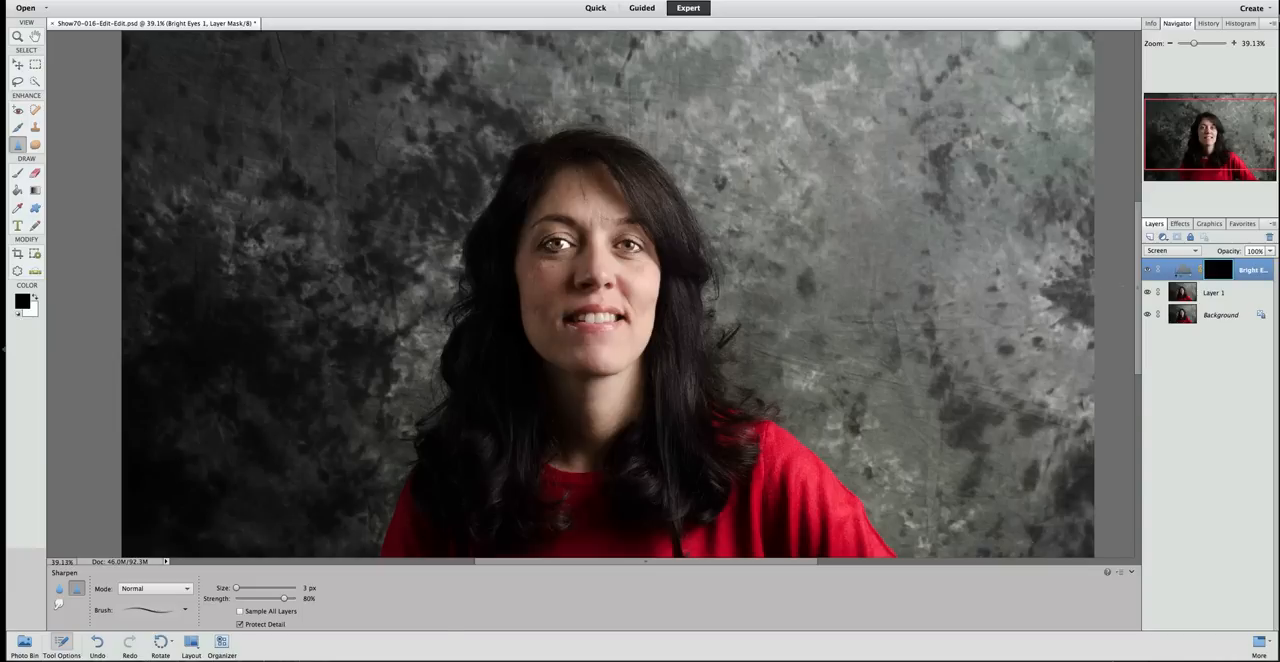
mouse_move(1148, 268)
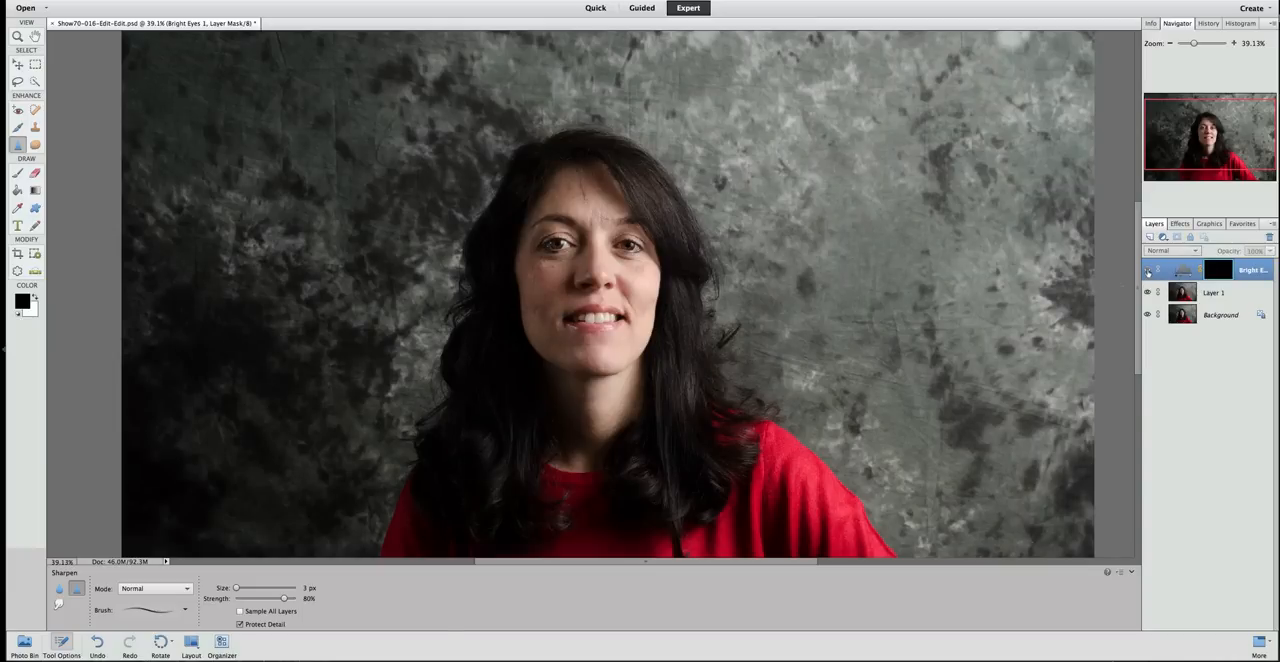
- Turn the Bright Eyes layer's visibility back on
left_click(1170, 251)
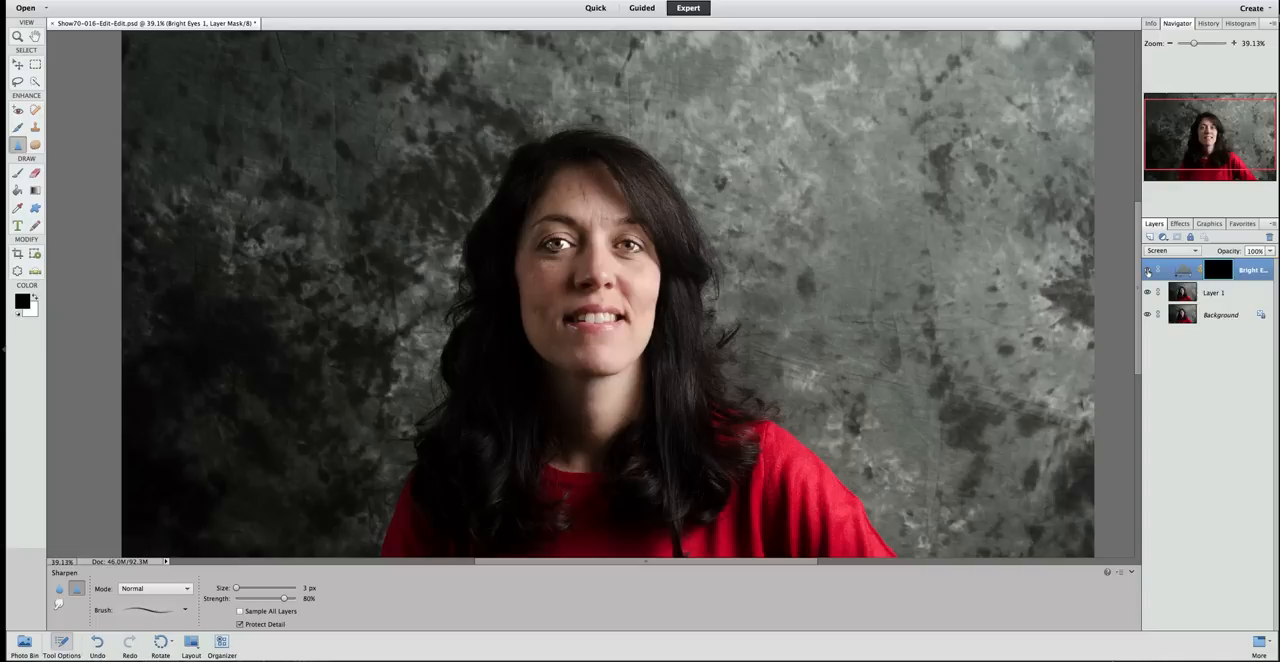